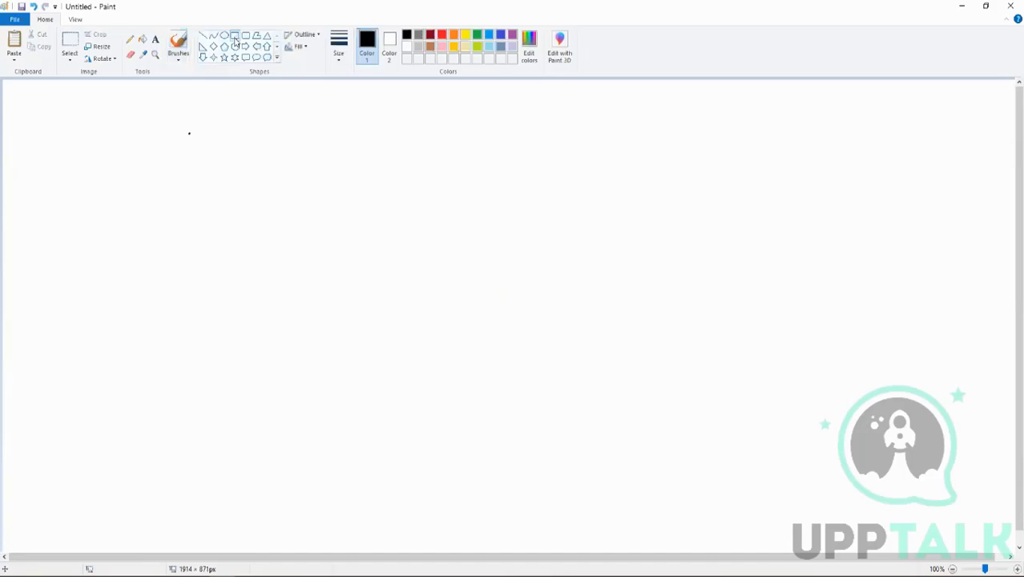
Draw a tall rectangle near the top-left and write OBJECT inside it
left_click_drag(266, 121, 378, 330)
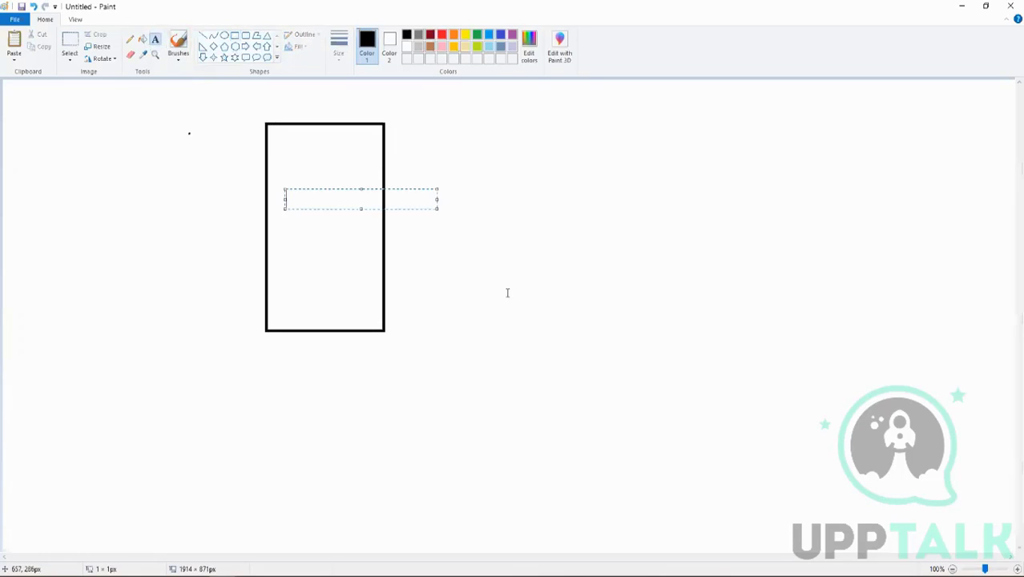
type("0")
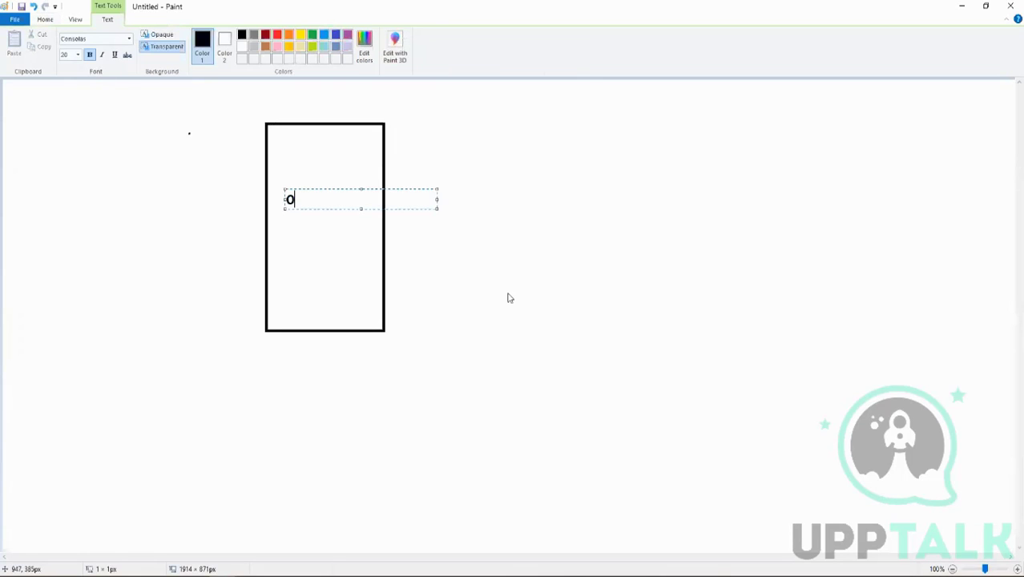
type("BJECT")
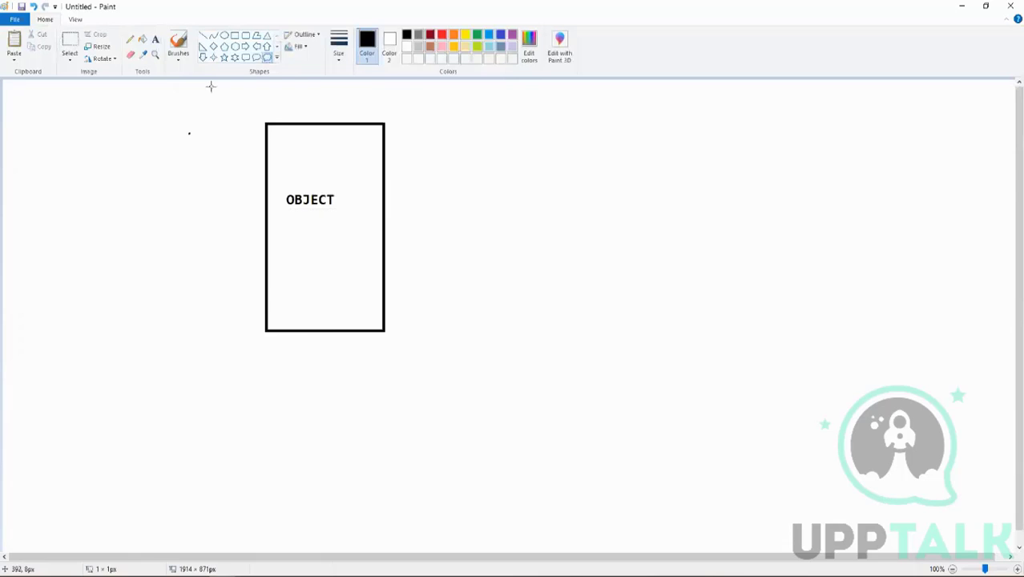
Draw a thought cloud around the rectangle and two small squares labelled object beside it
left_click_drag(131, 82, 561, 457)
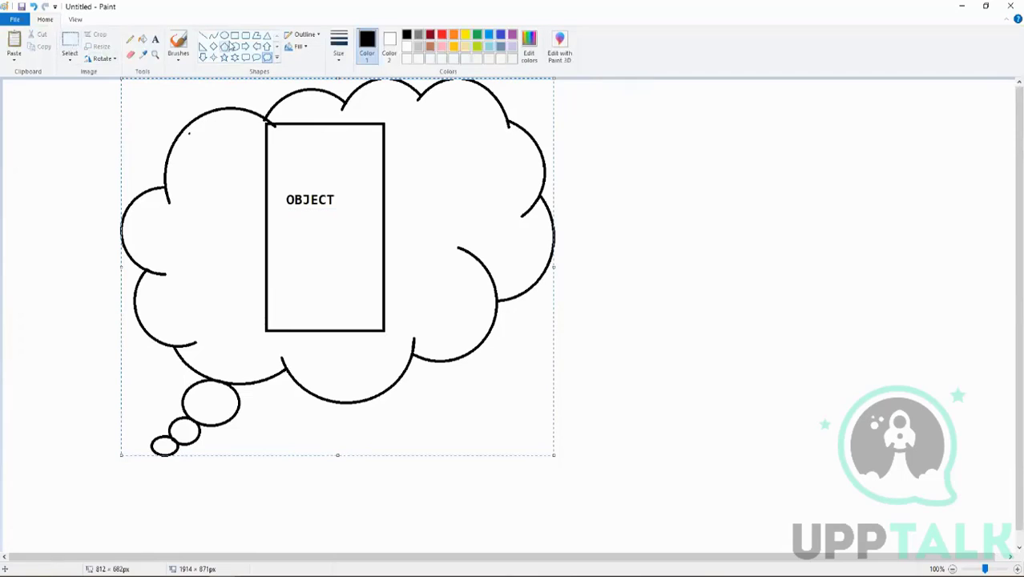
left_click_drag(404, 138, 479, 212)
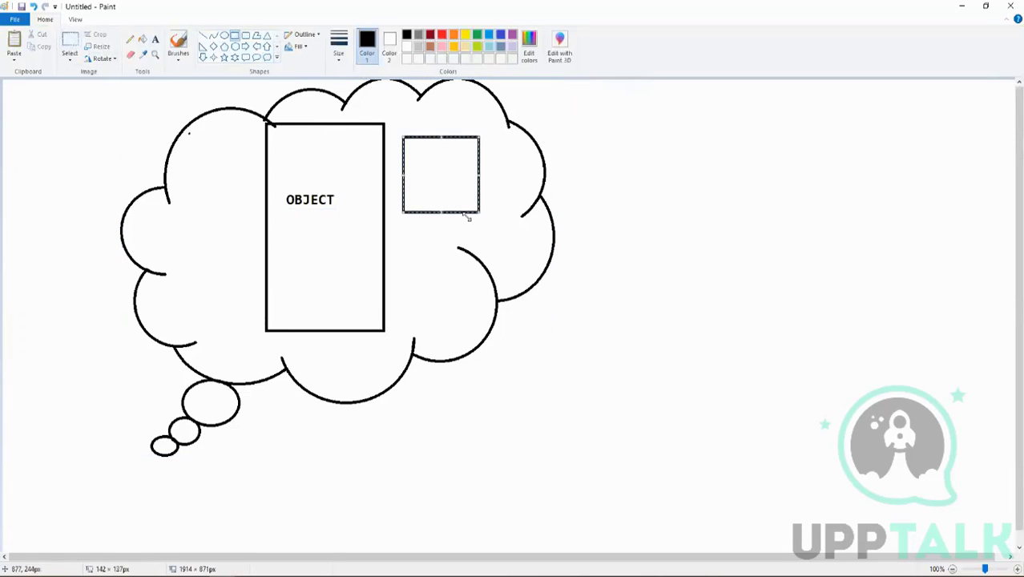
left_click_drag(402, 253, 462, 317)
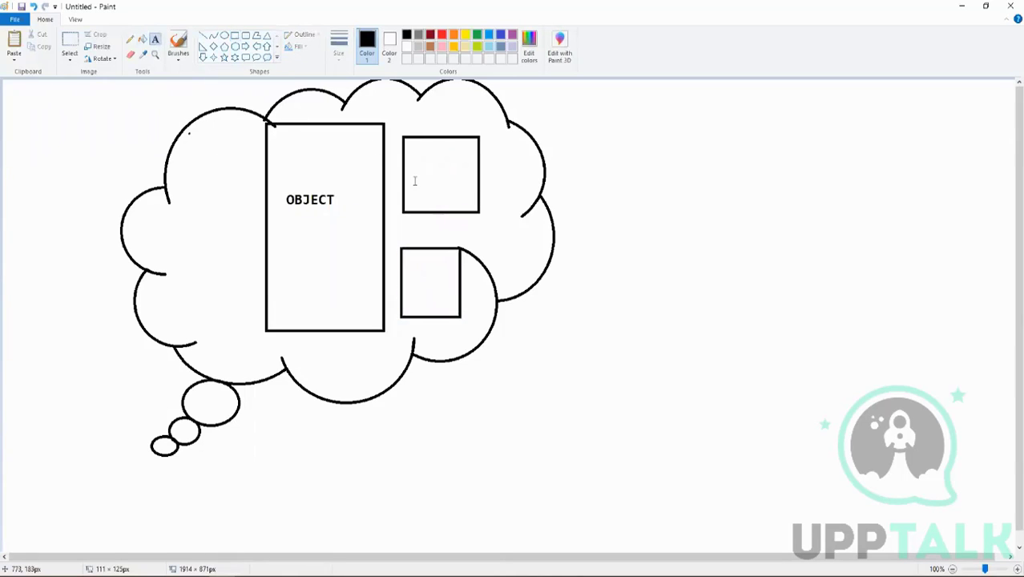
type("object")
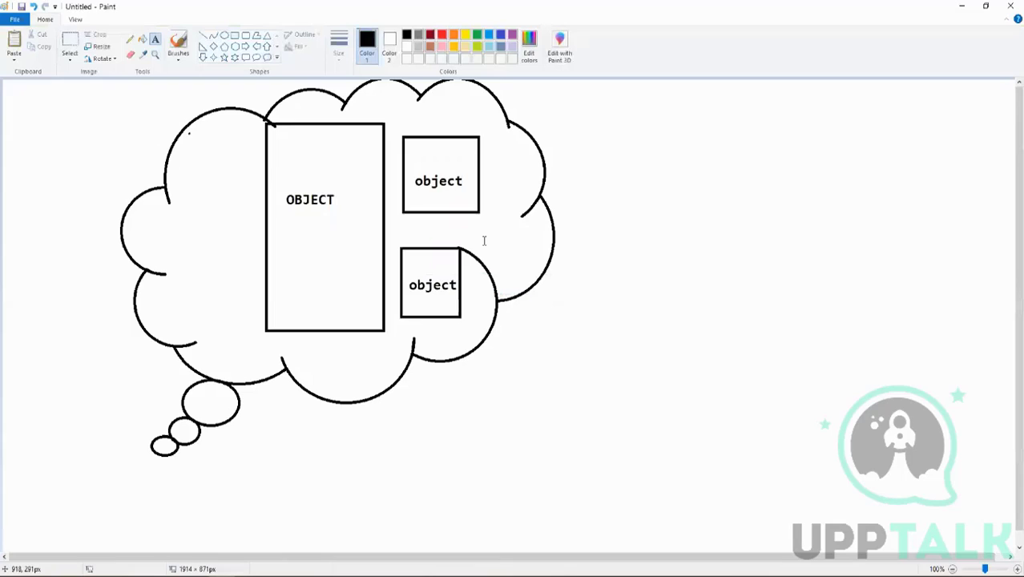
mouse_move(254, 132)
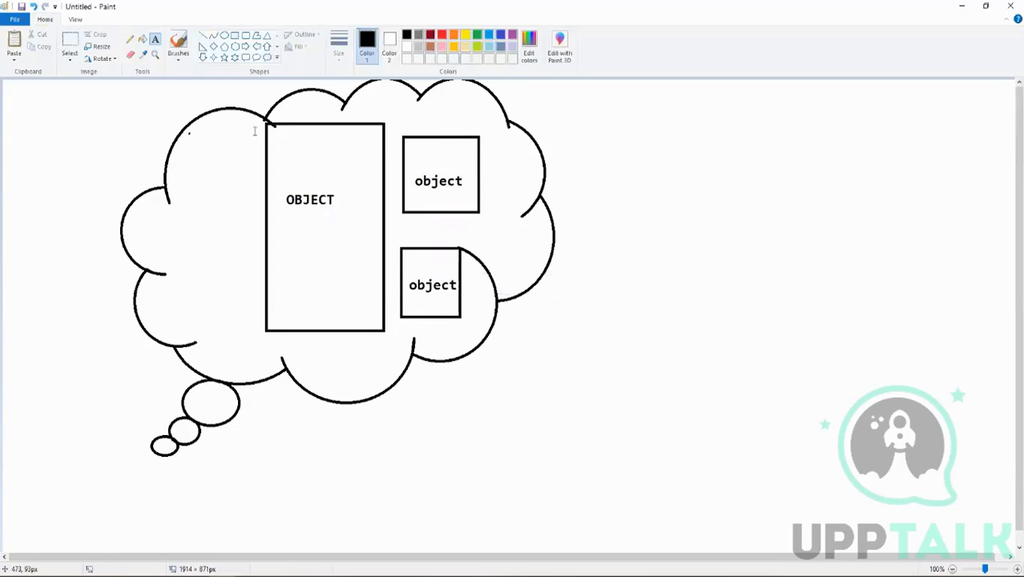
mouse_move(587, 104)
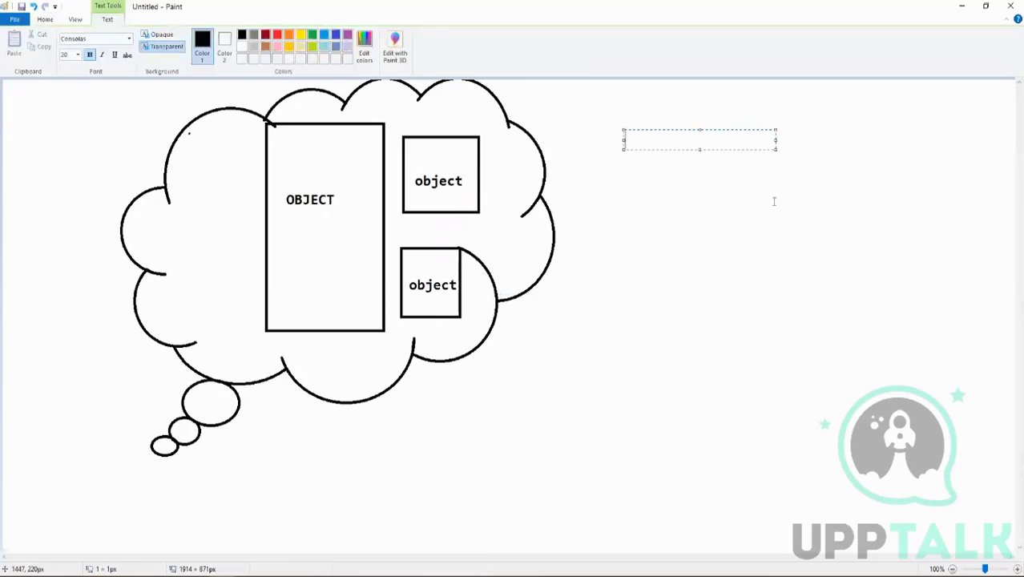
List Worker, Location, Cost Center, Customer, Supplier and invoices right of the cloud
type("Wor")
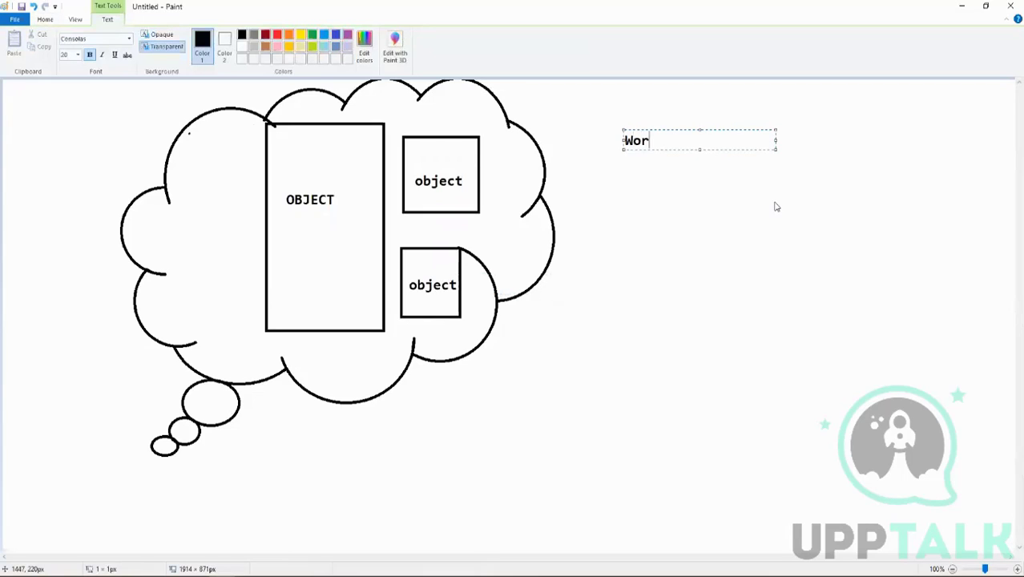
type("ker")
type("L")
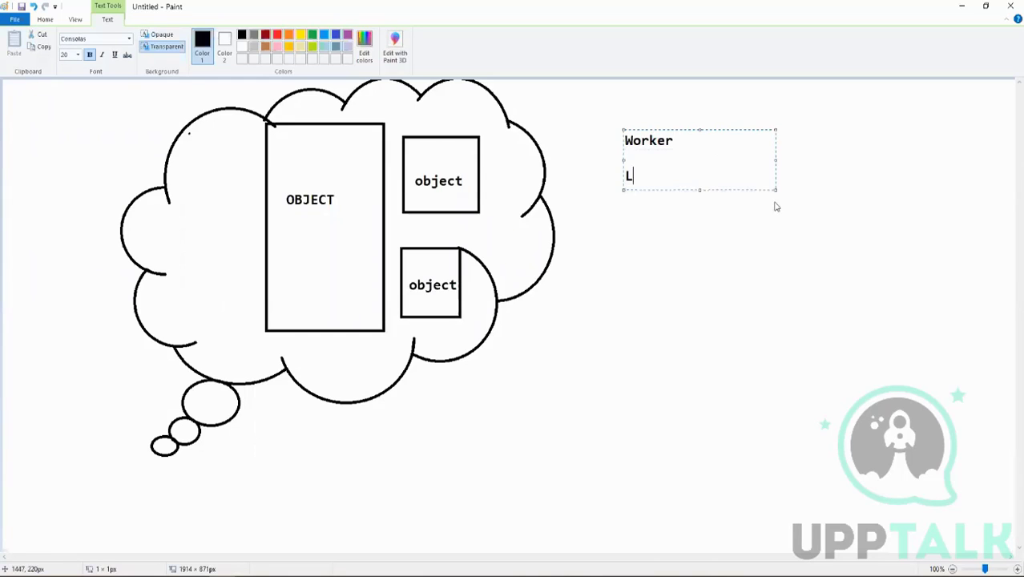
type("ocation")
type("Cost Center")
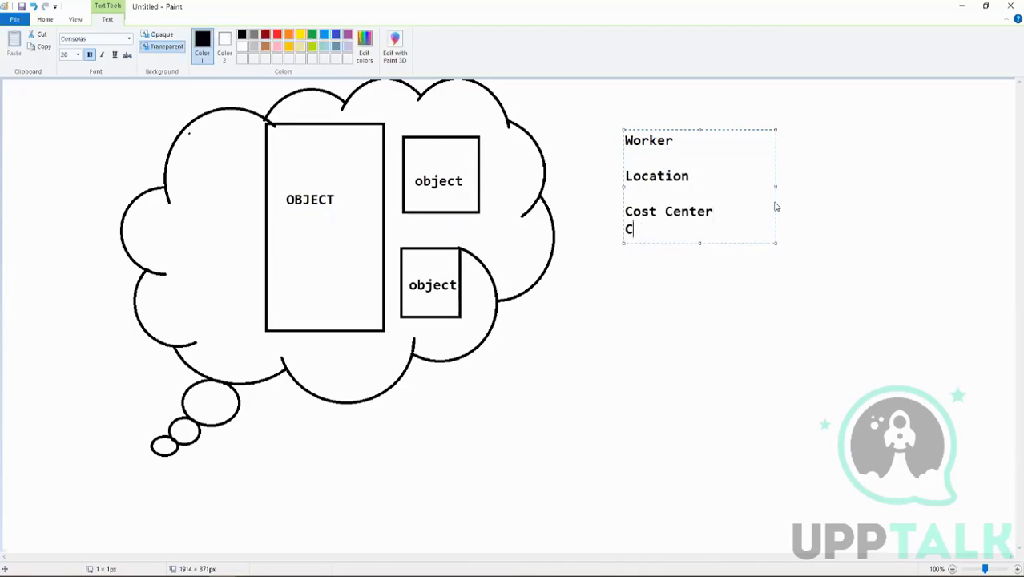
type("ustomer")
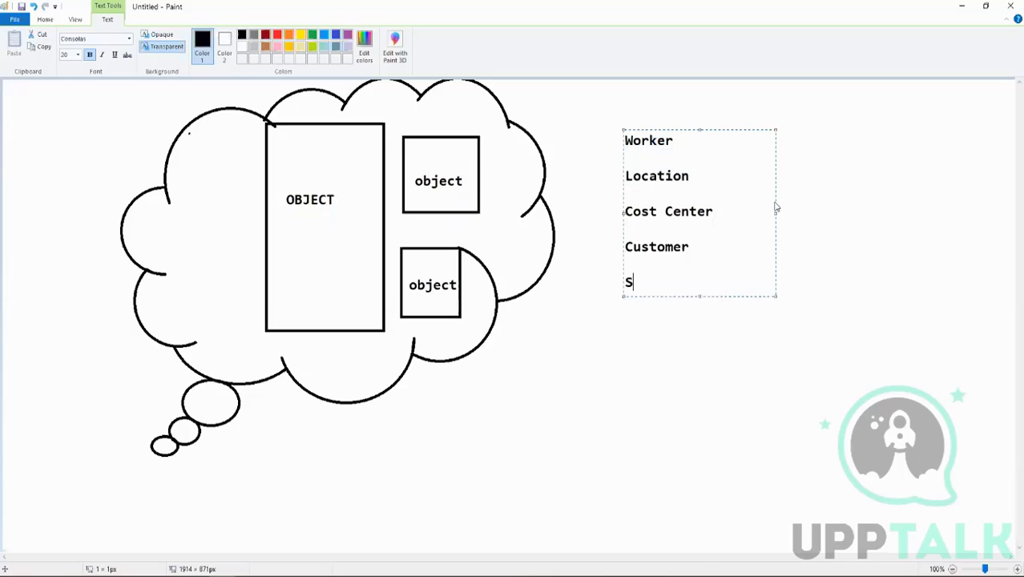
type("upplier")
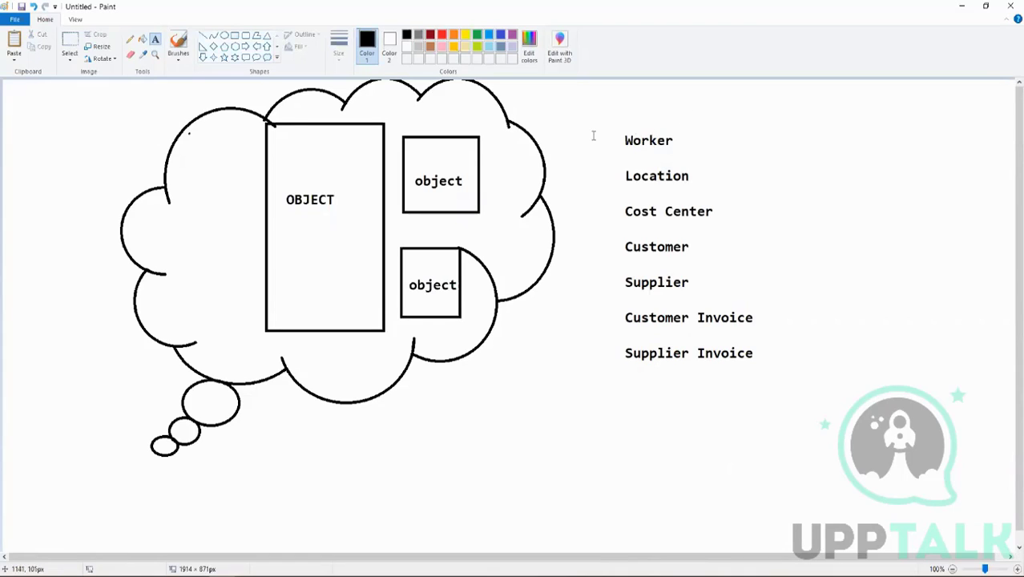
mouse_move(381, 378)
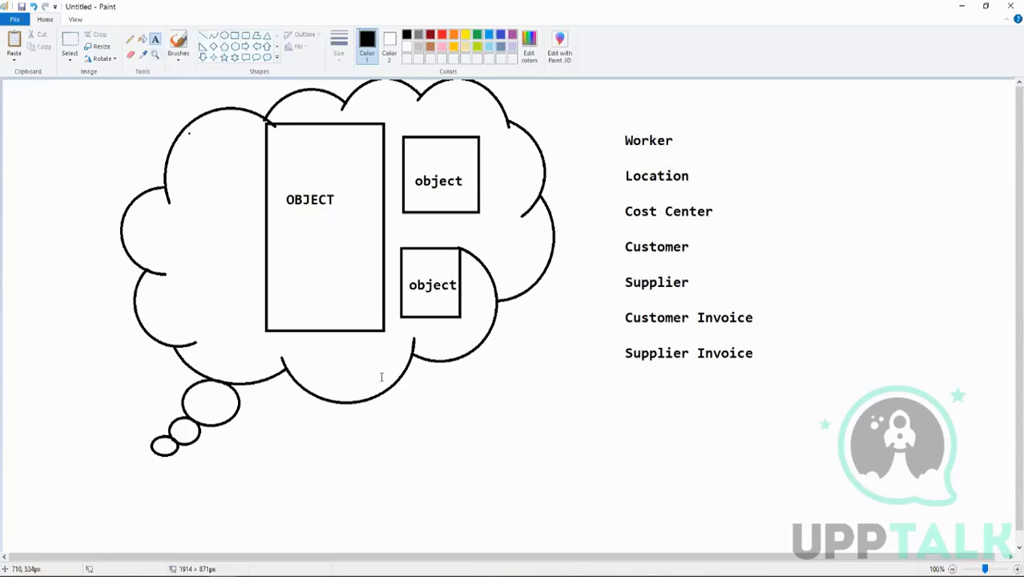
Under OBJECT write Worker with fields First Name, Cost Center, Company, Location
left_click(154, 38)
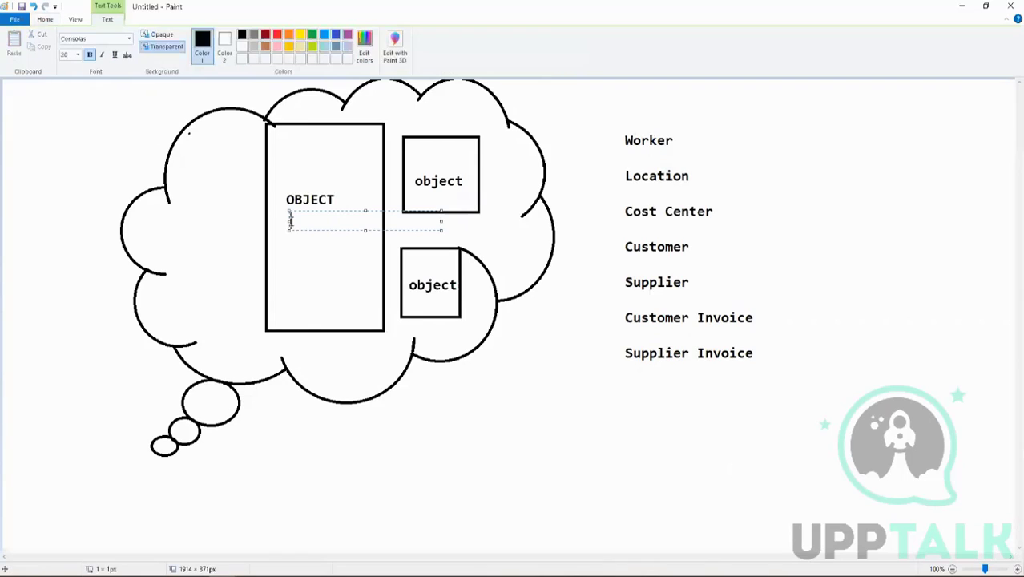
type("Worker")
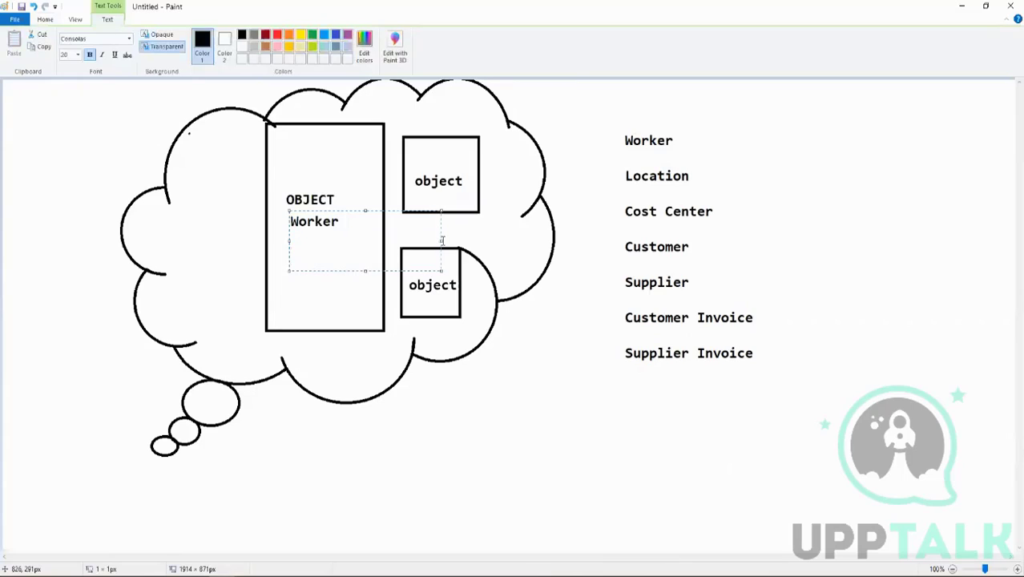
type("First N")
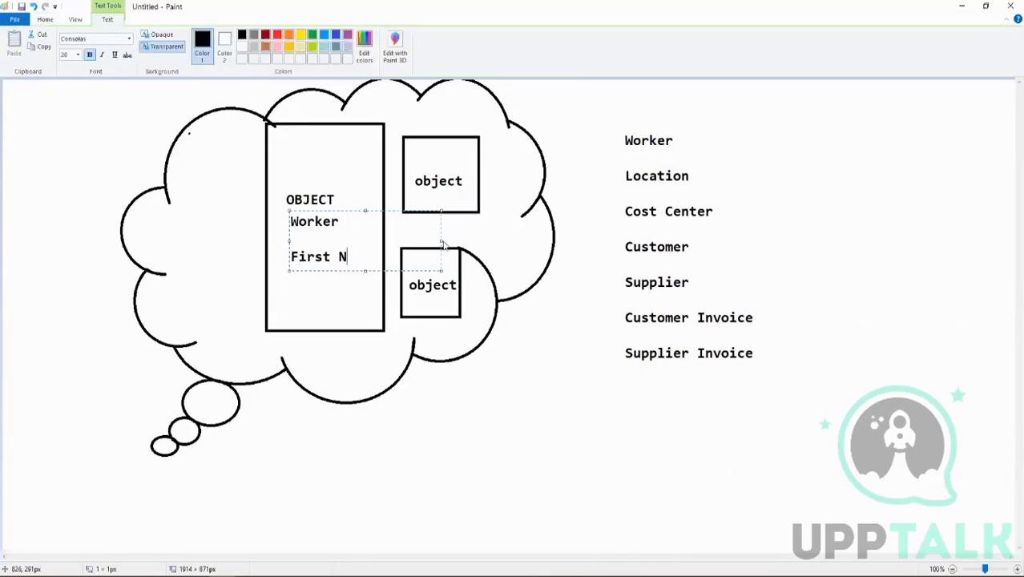
type("ame")
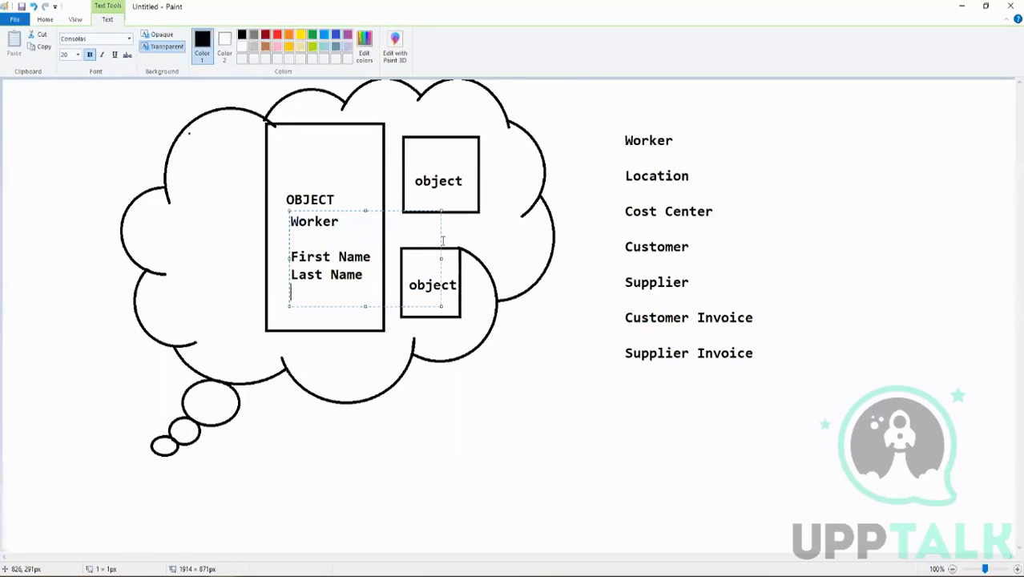
type("Cost")
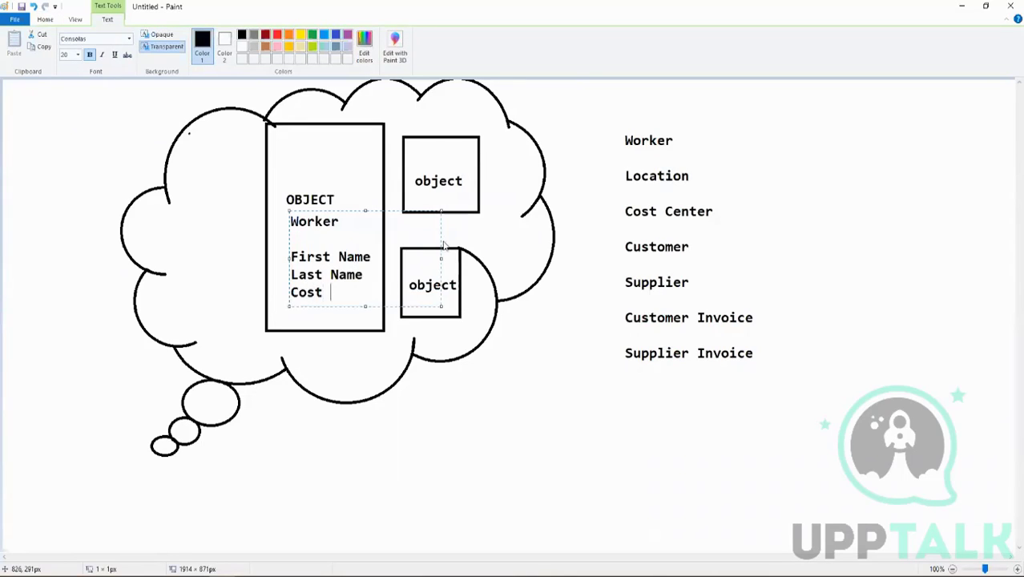
type("Center")
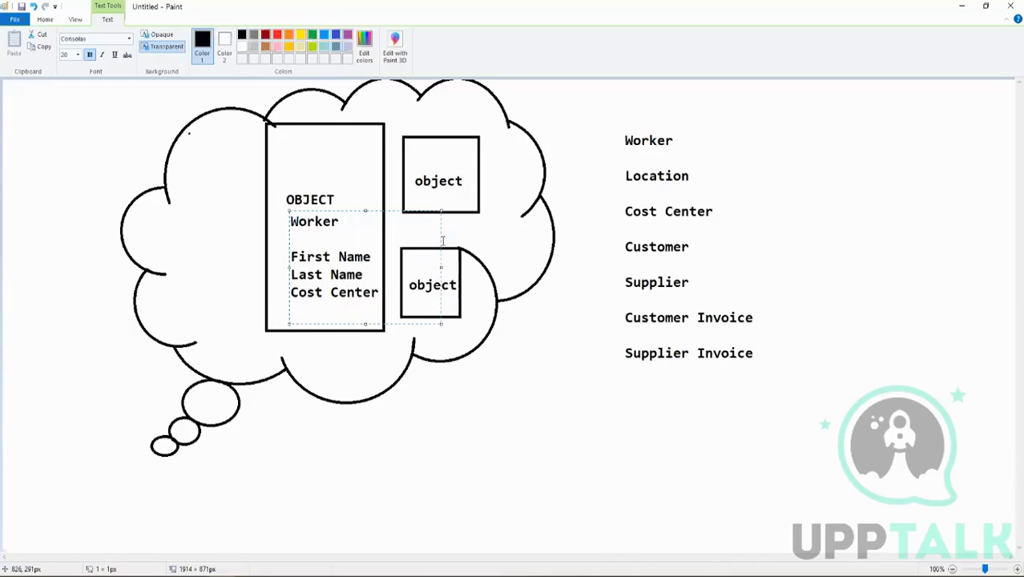
type("Company")
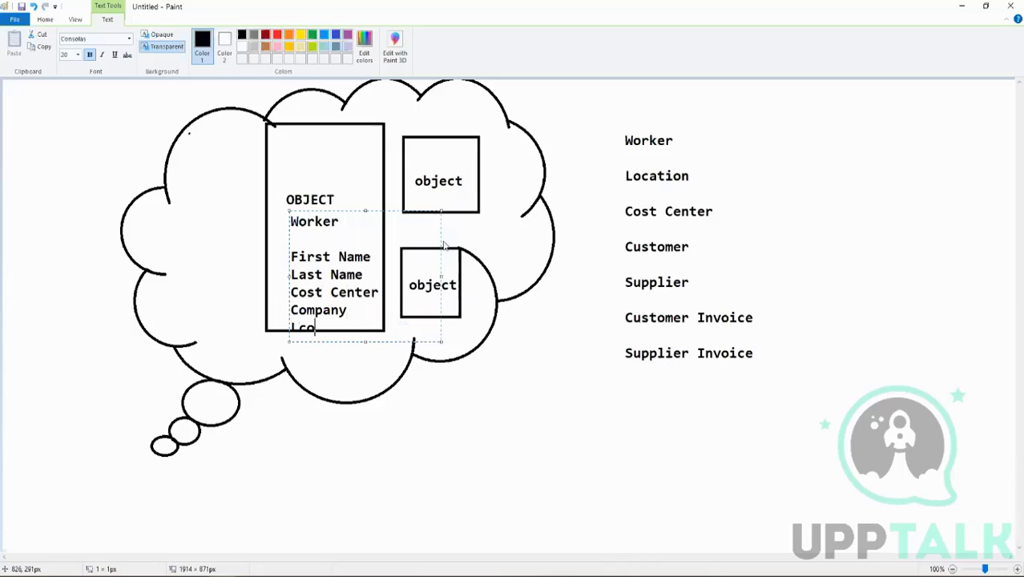
key("backspace")
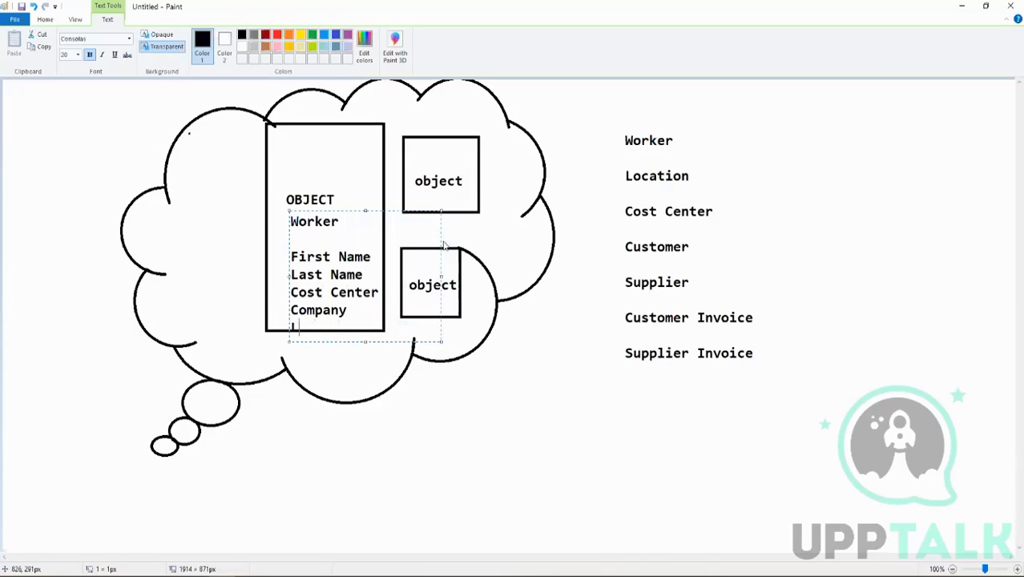
type("Locati")
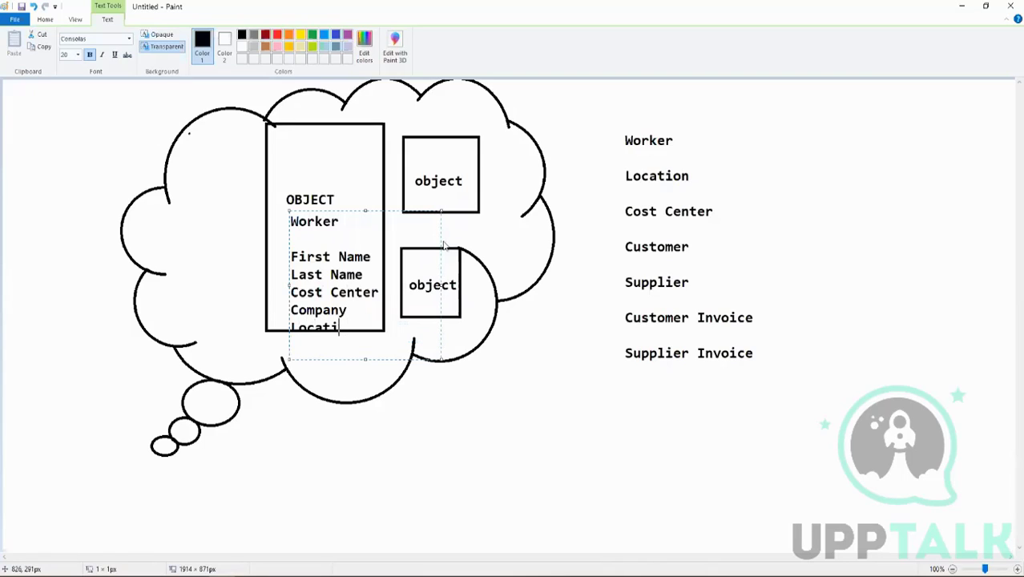
Add Job Code and Pay group to the Worker field list
type("Job")
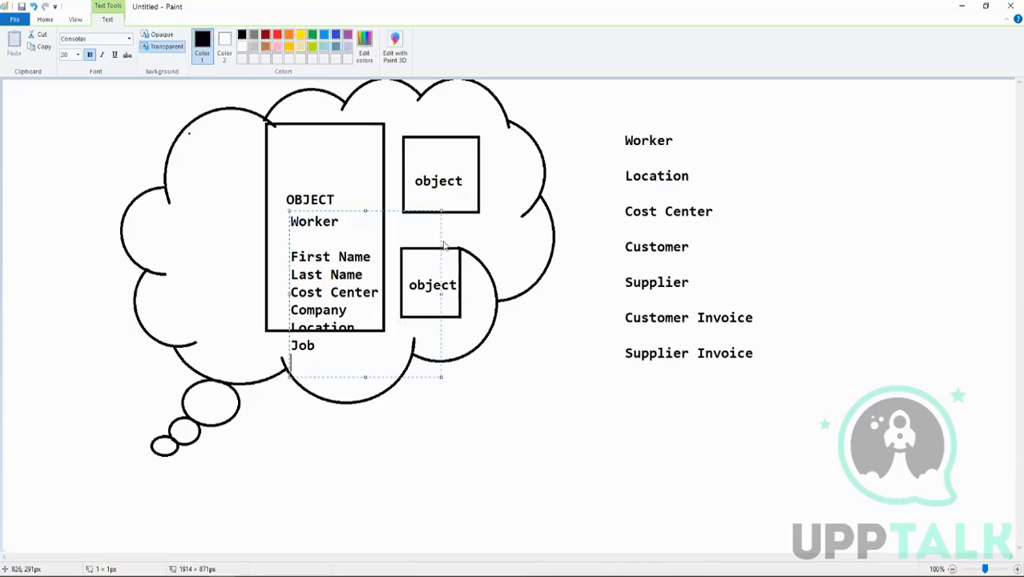
type("Code")
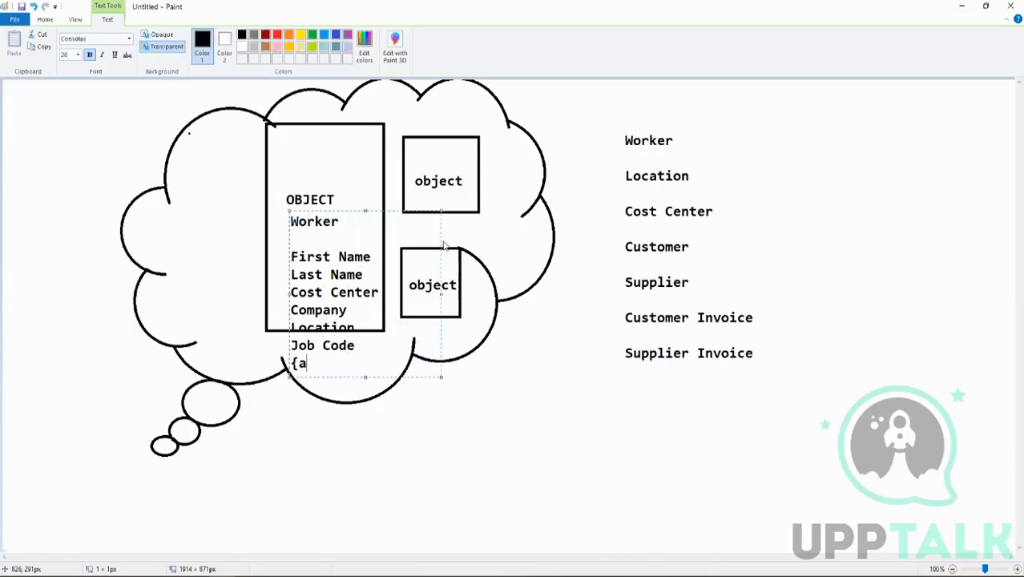
type("Pay gorup")
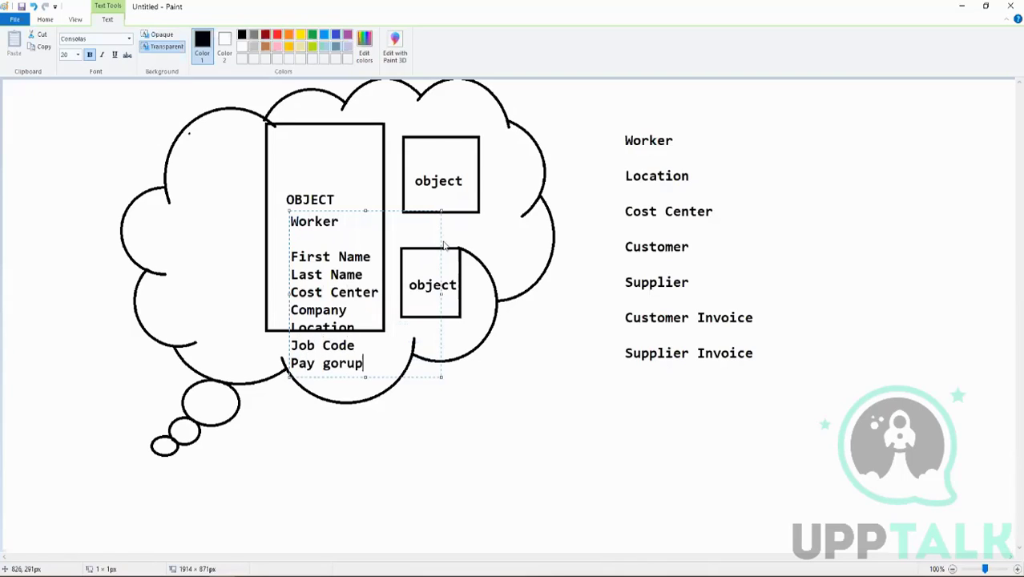
type("group")
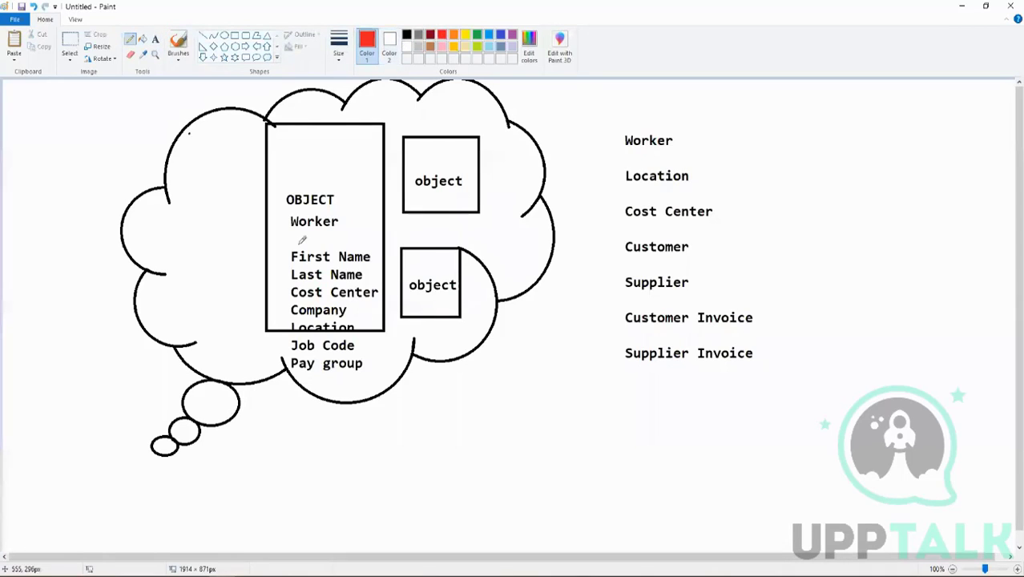
Circle Worker in red, bracket its fields, arrow them to Cost Center and label Data Source
left_click_drag(276, 225, 353, 222)
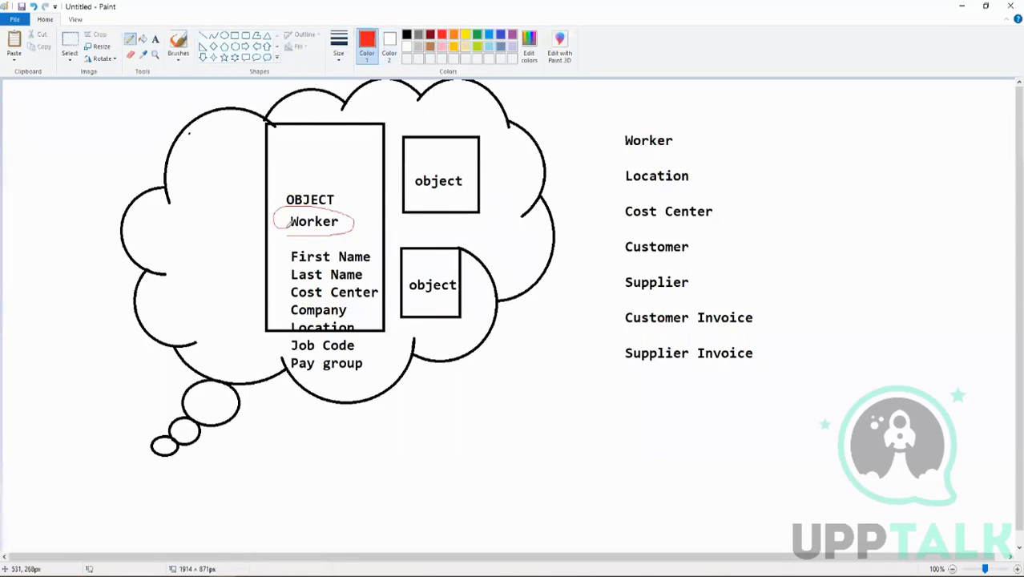
left_click_drag(303, 232, 292, 403)
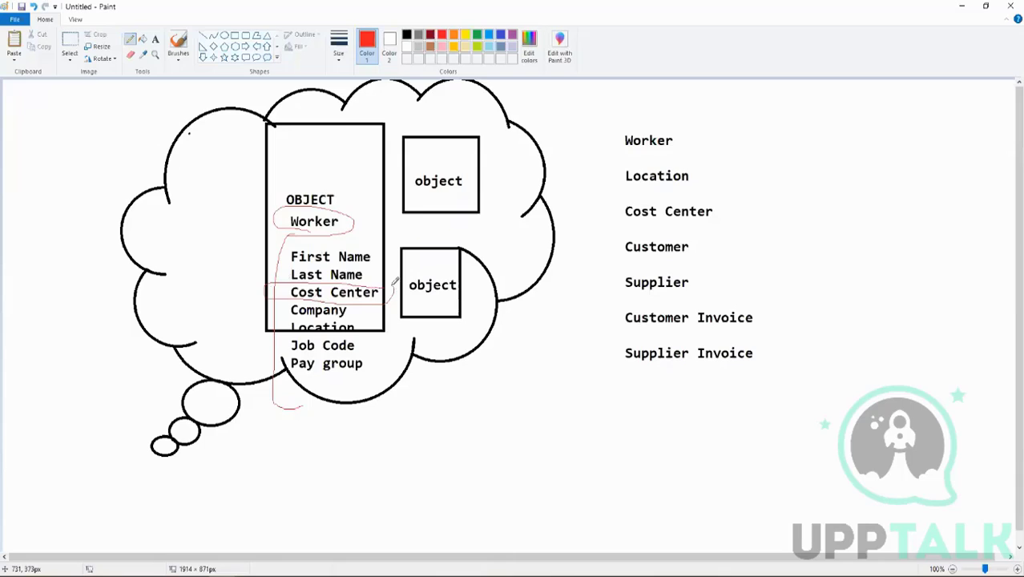
left_click_drag(387, 287, 605, 205)
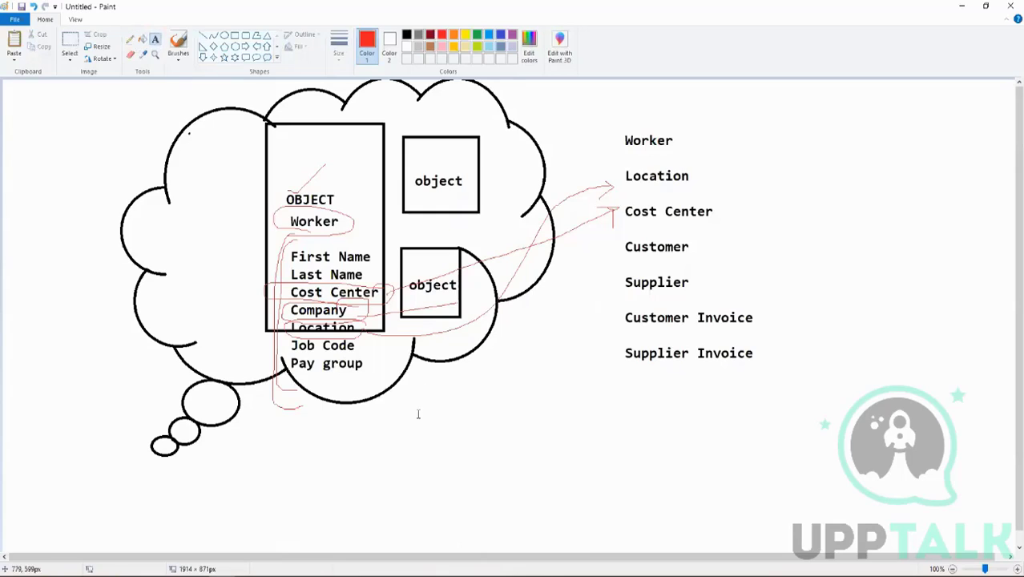
type("Data Source")
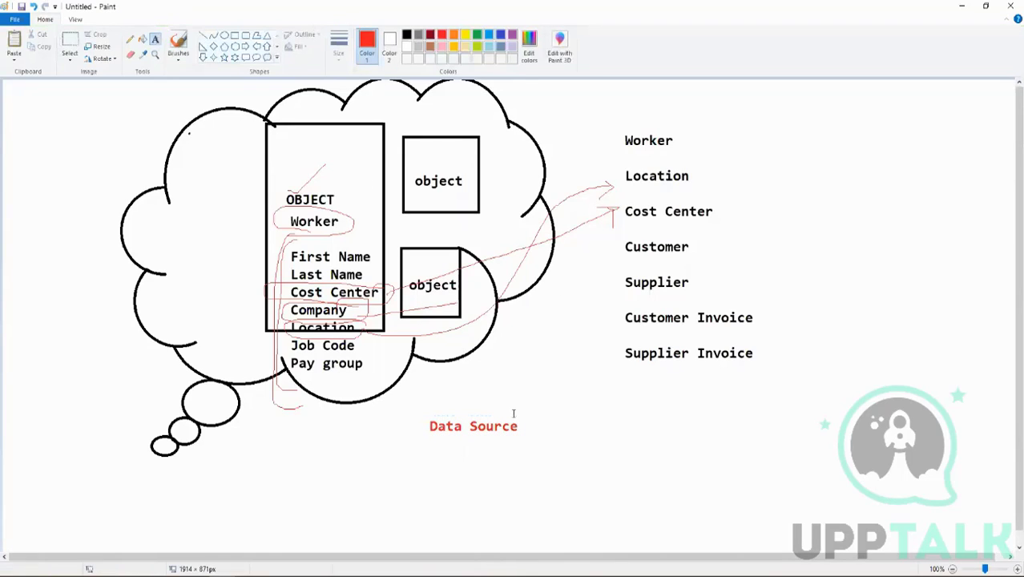
Write a red SQL View label beside Data Source
type("S")
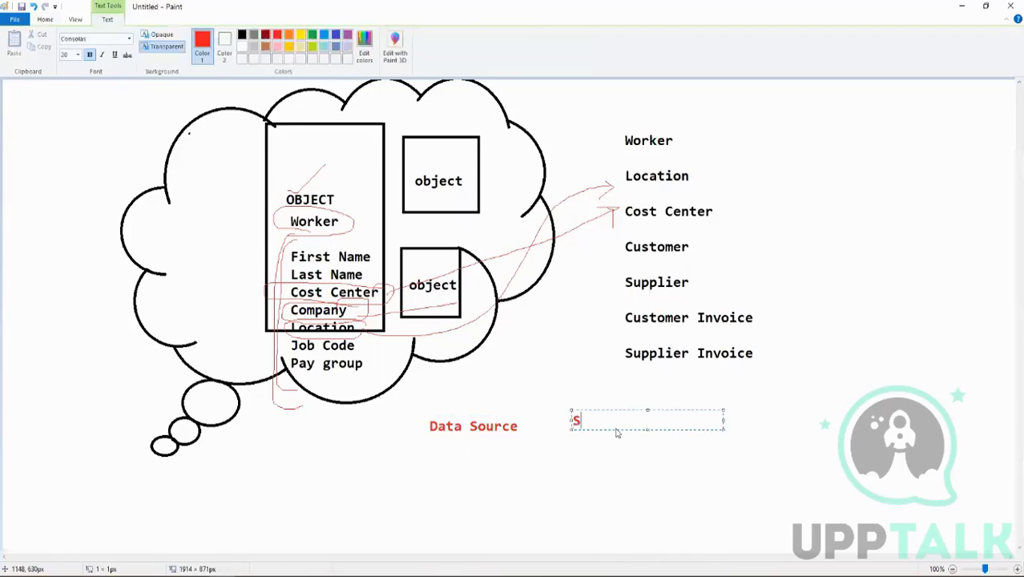
type("QL View")
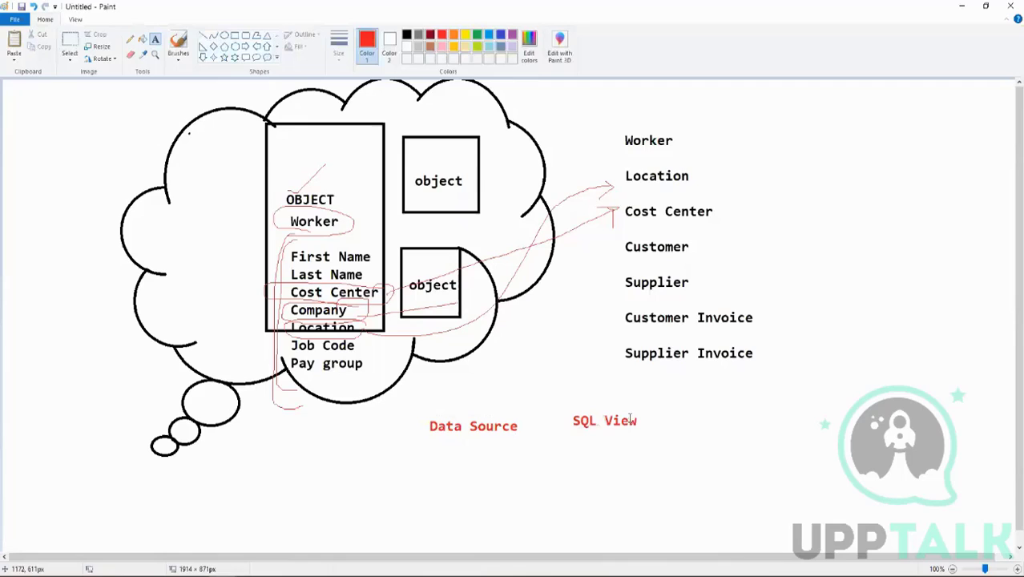
mouse_move(548, 356)
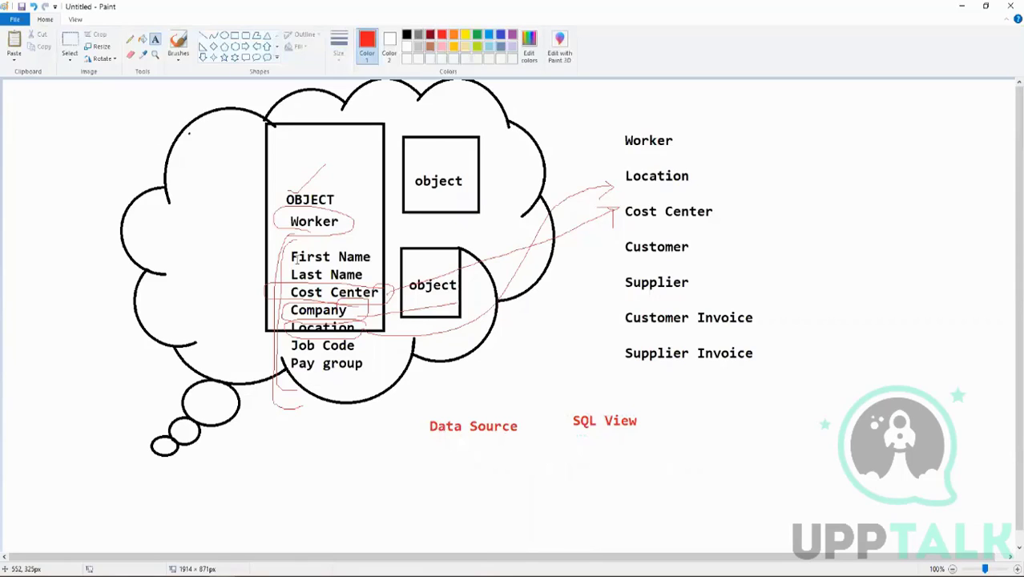
mouse_move(479, 435)
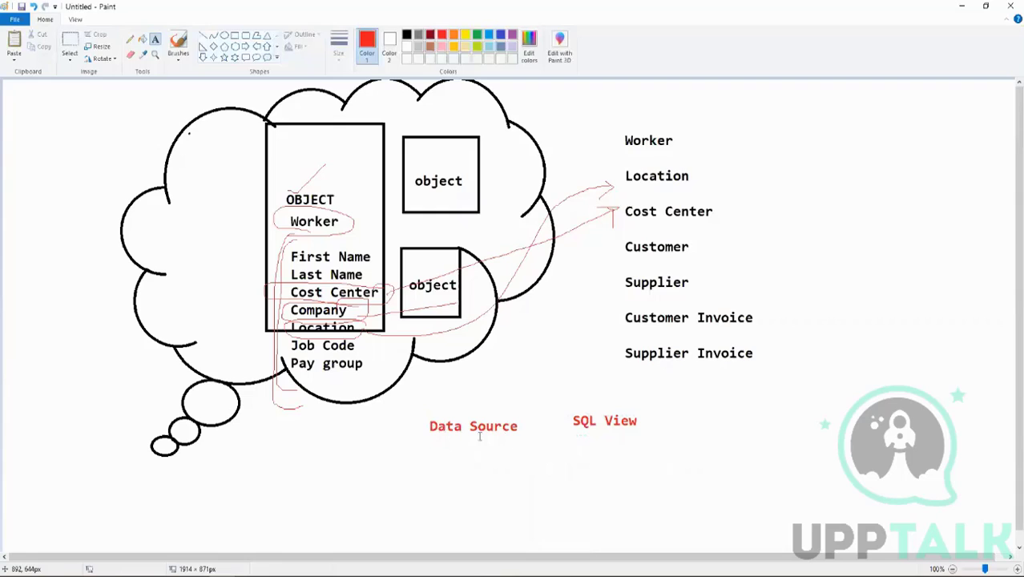
left_click(601, 426)
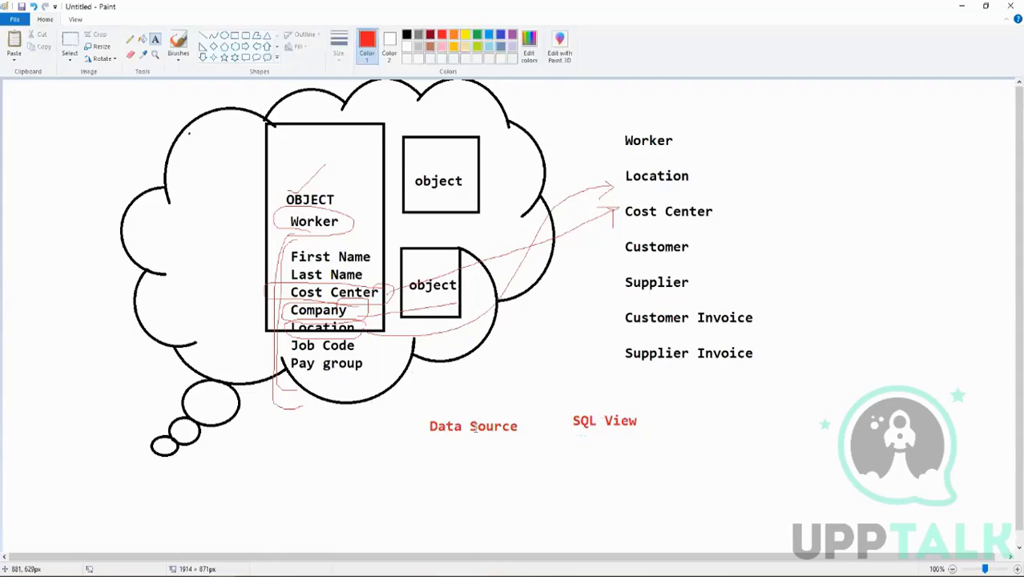
Write All Active and Terminated Workers in red beneath Data Source
type("A")
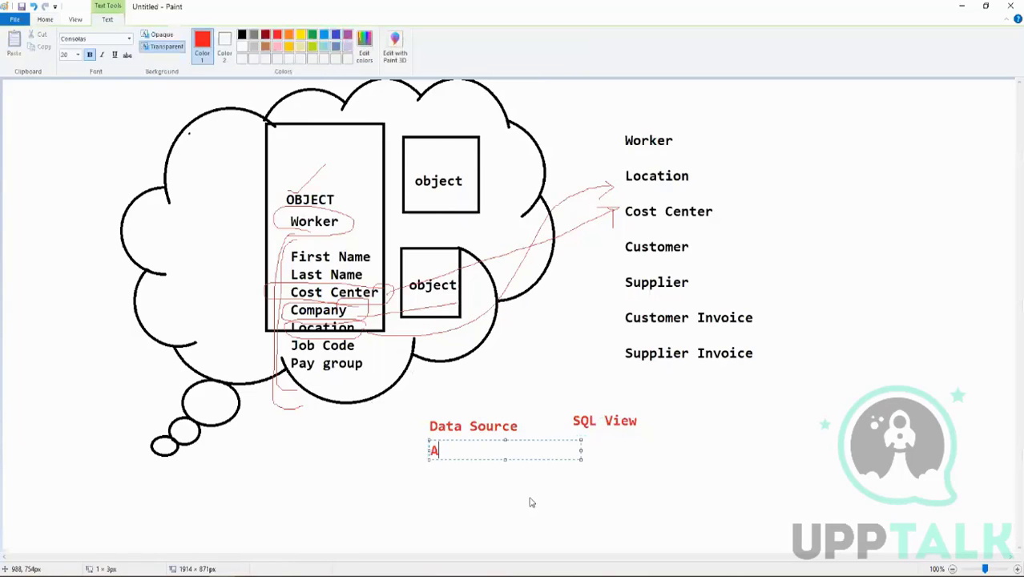
type("ll Active")
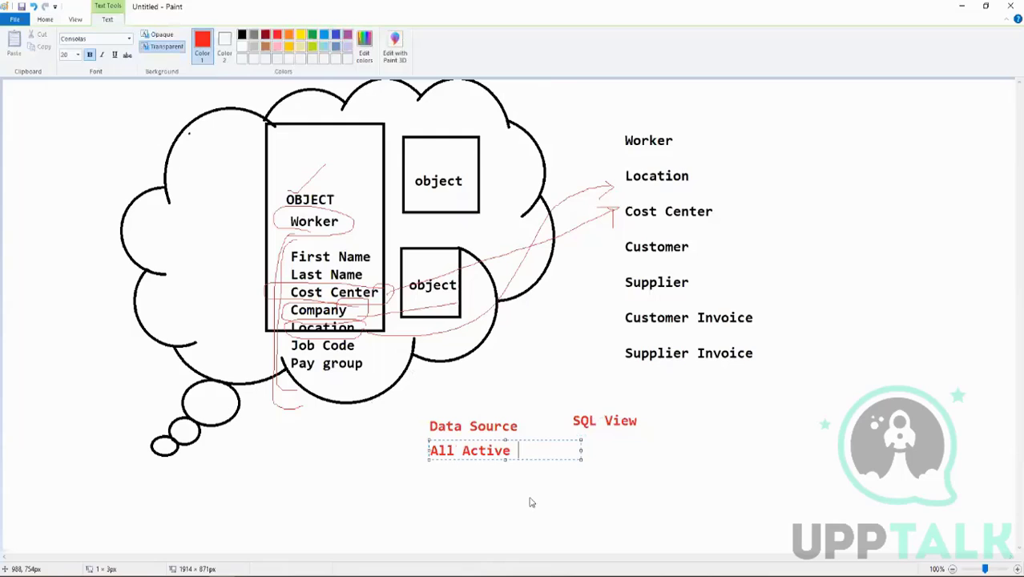
type("and Terminated W")
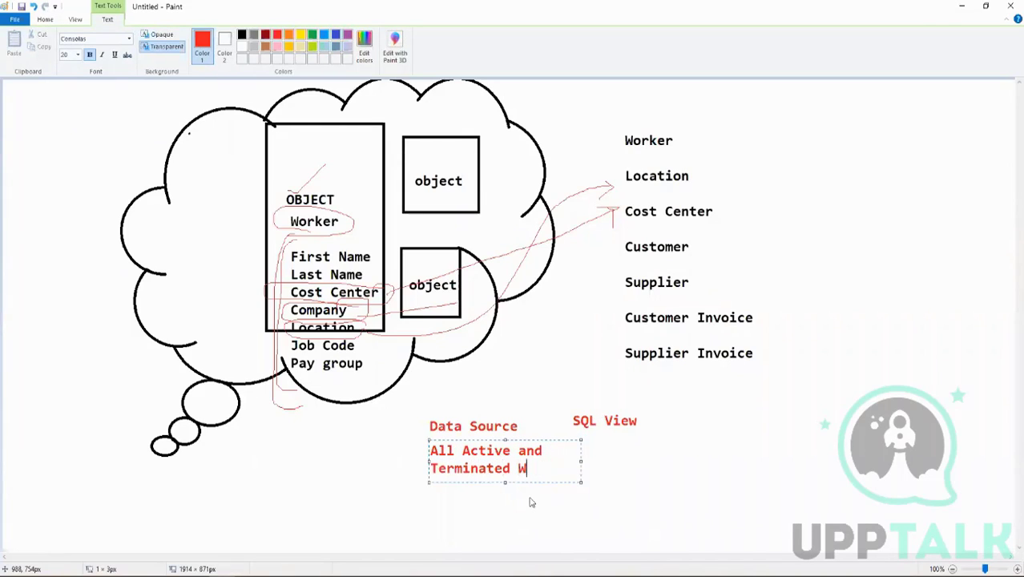
type("orkers")
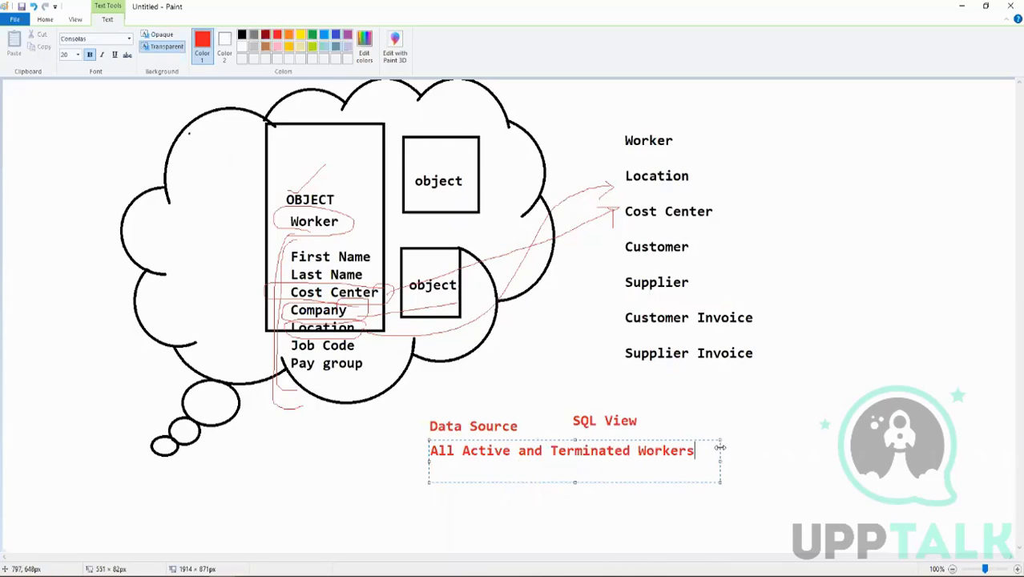
left_click(393, 408)
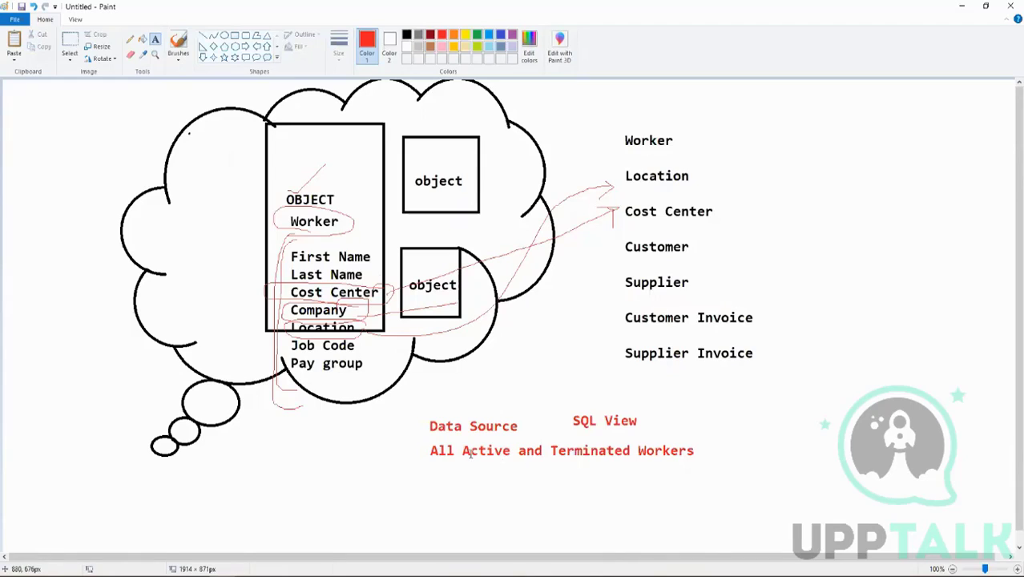
mouse_move(183, 429)
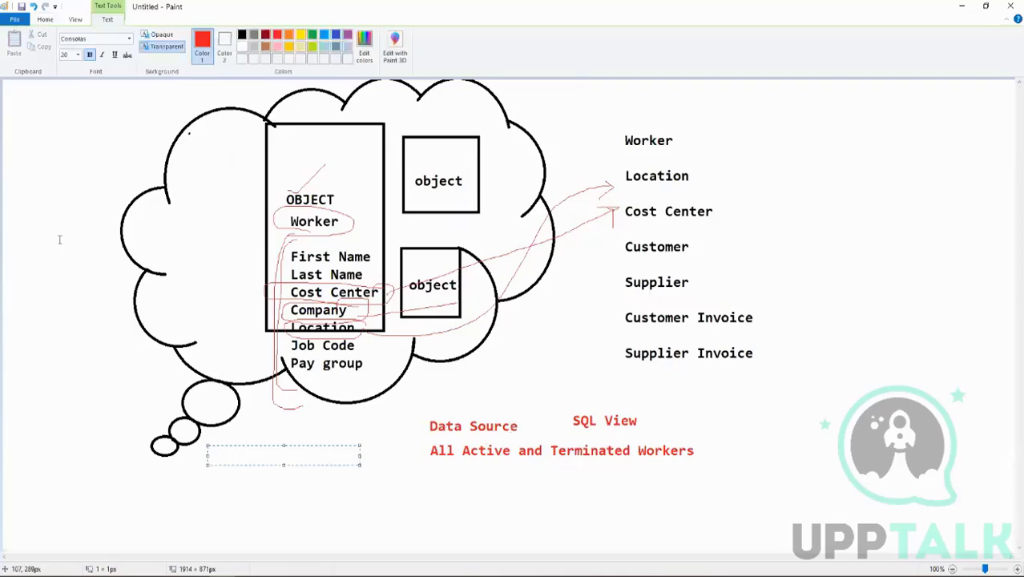
mouse_move(19, 317)
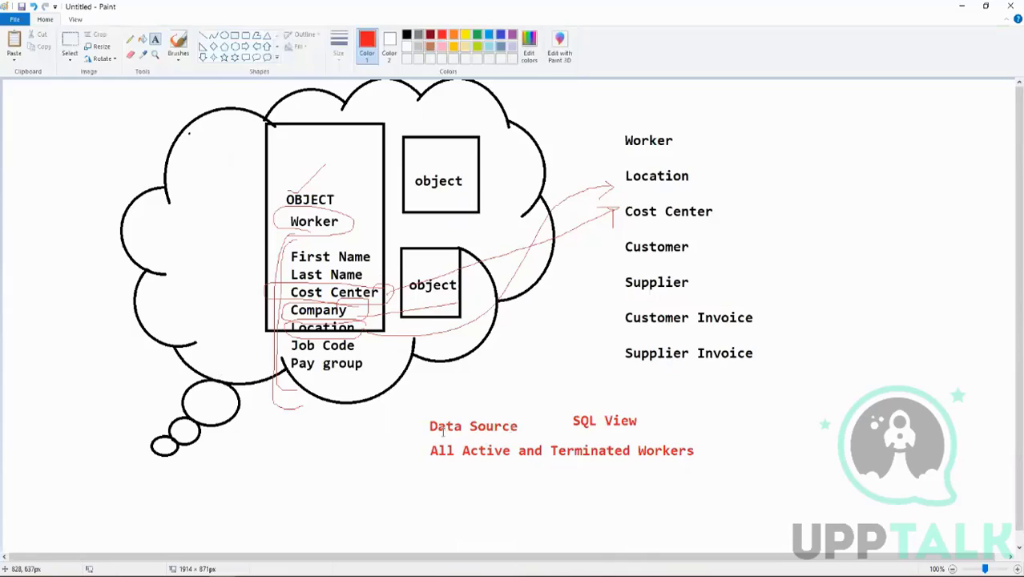
left_click(473, 426)
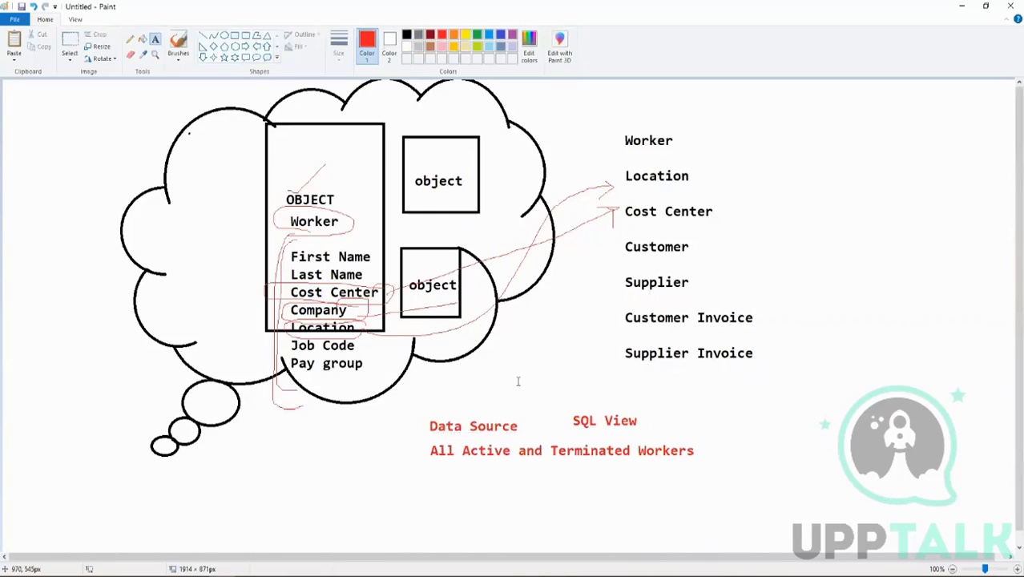
mouse_move(516, 381)
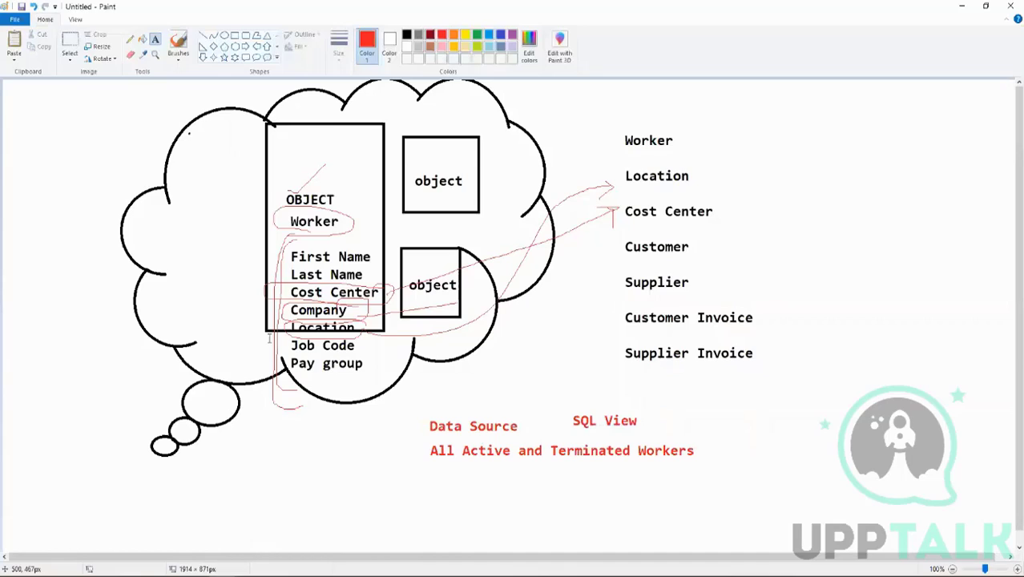
mouse_move(141, 226)
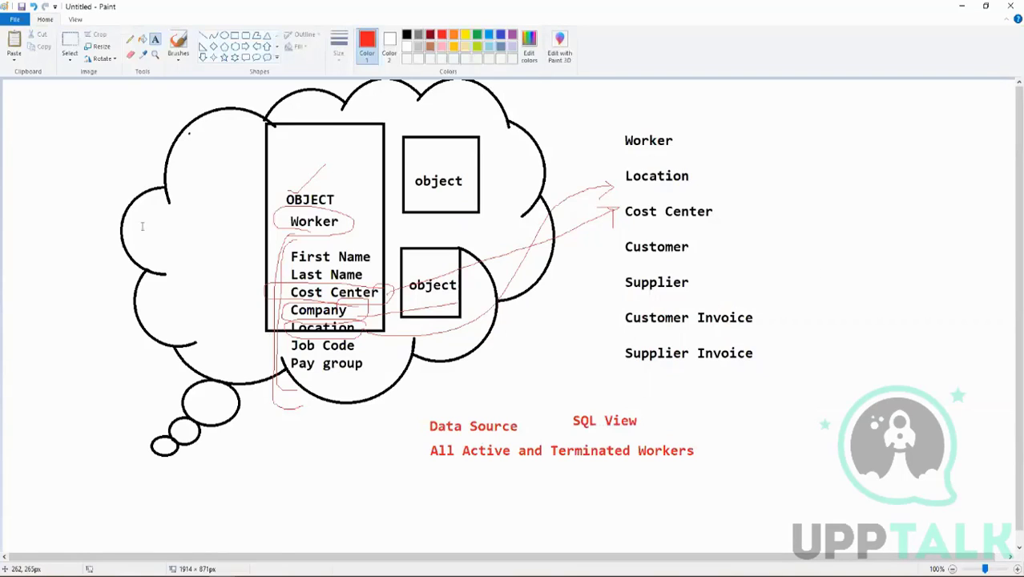
mouse_move(541, 327)
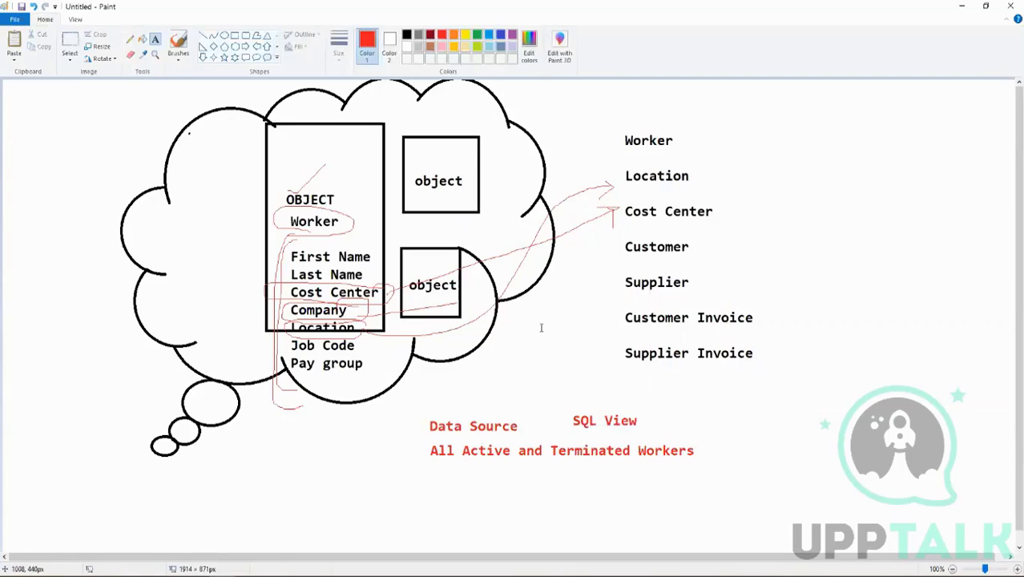
mouse_move(766, 460)
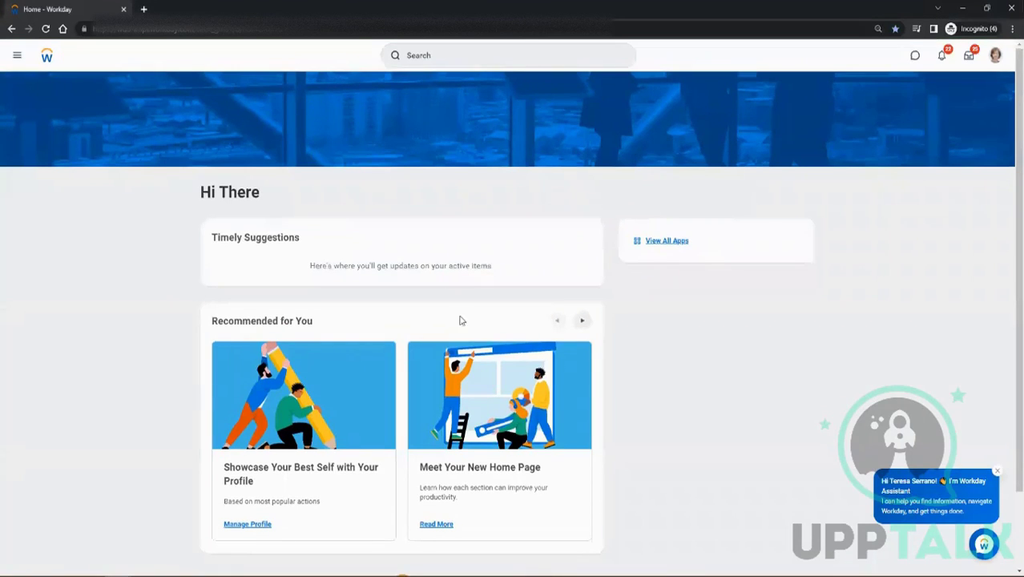
mouse_move(374, 228)
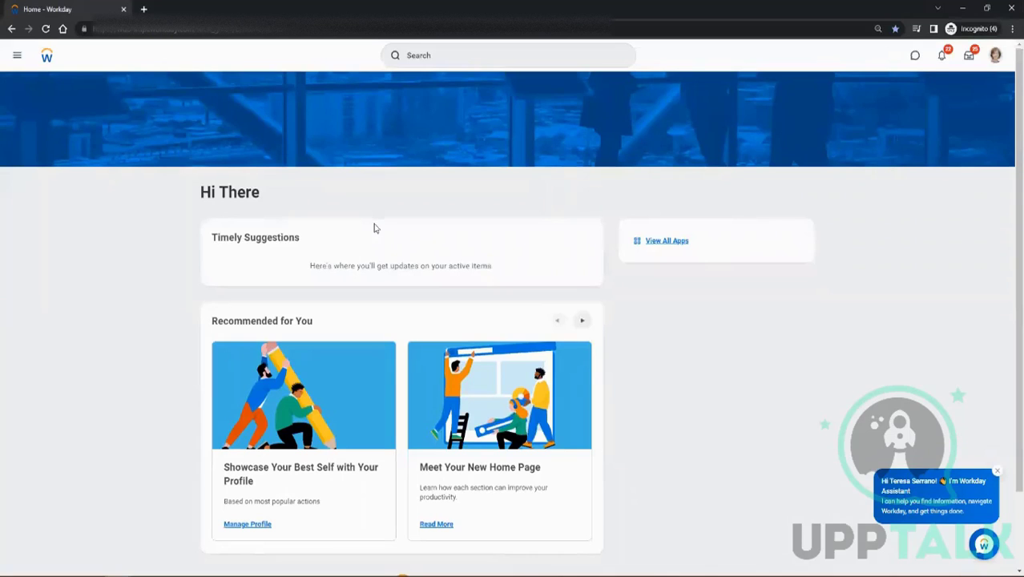
Open the personal account menu from the profile avatar on the home page
scroll("down", 3)
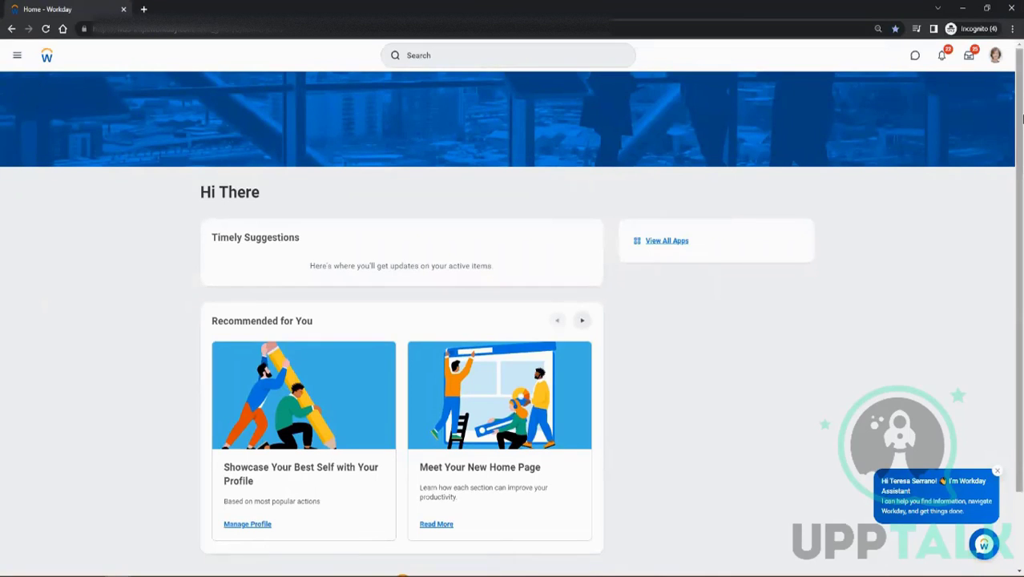
left_click(995, 54)
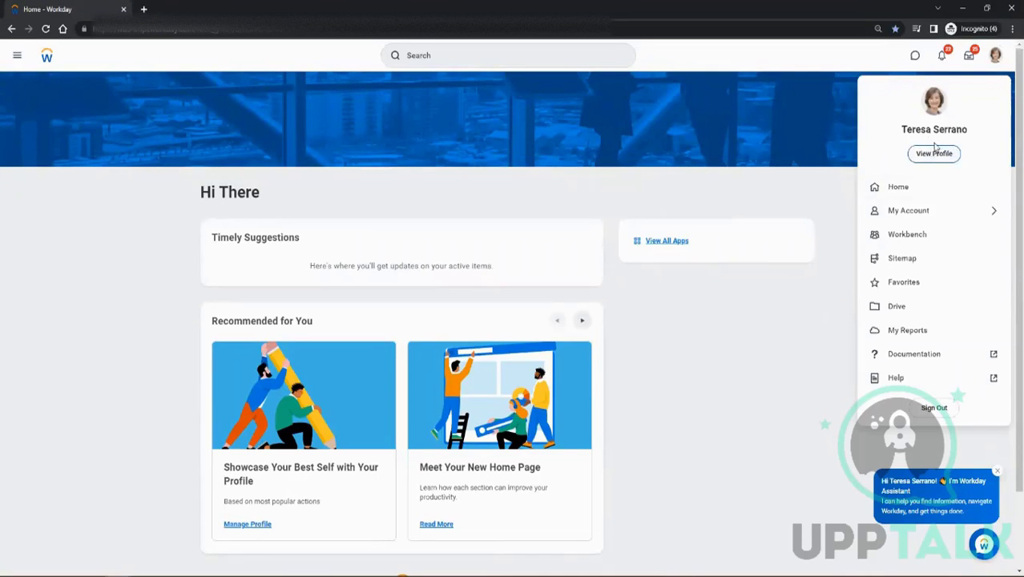
mouse_move(913, 198)
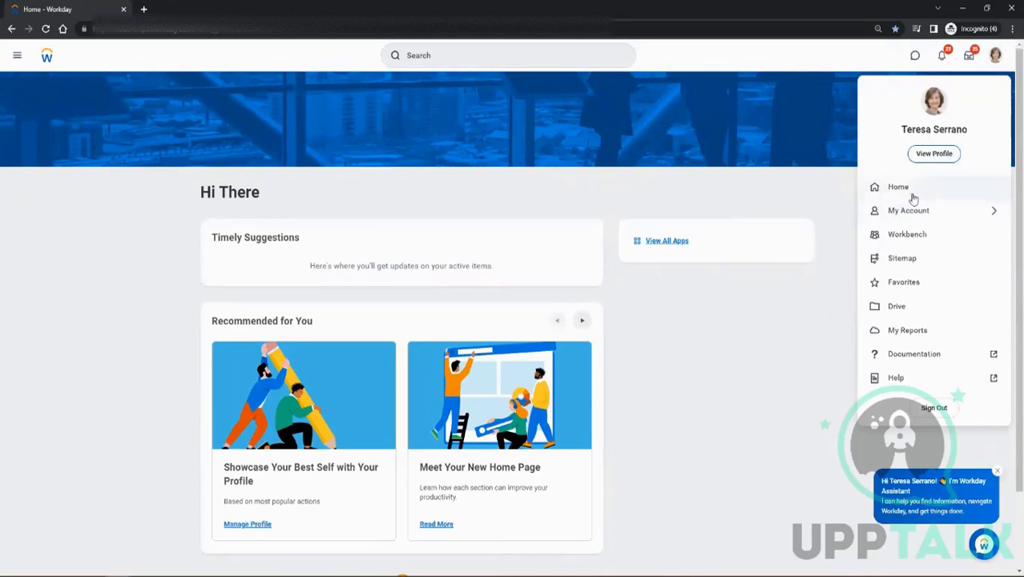
Browse the My Account options, go back and close the account menu
left_click(908, 210)
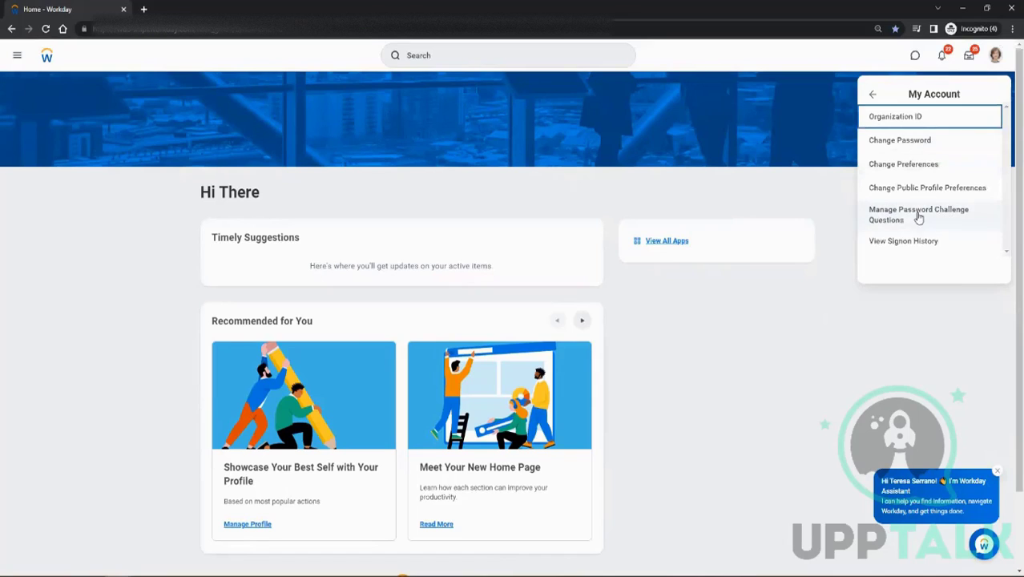
left_click(871, 93)
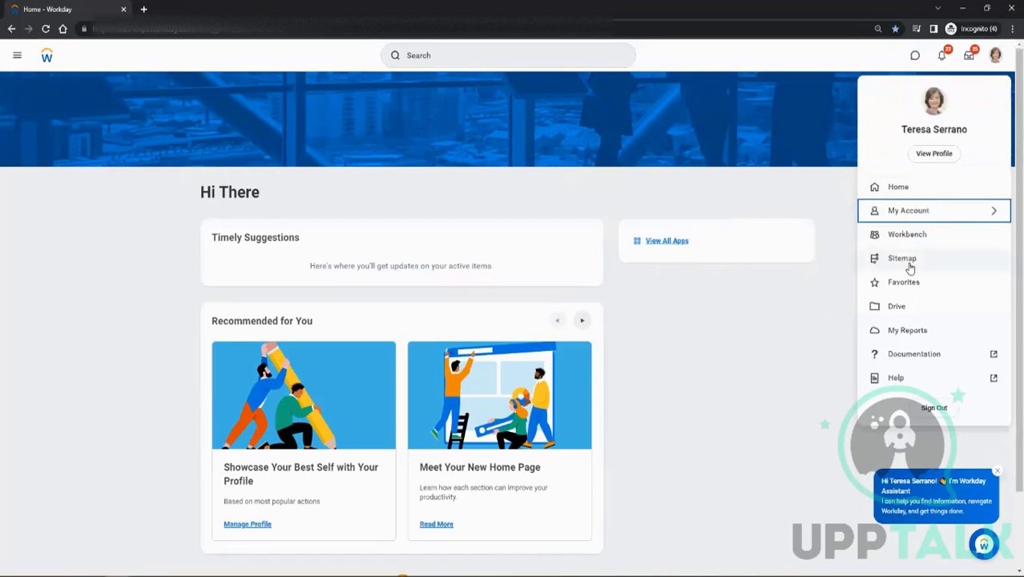
left_click(967, 55)
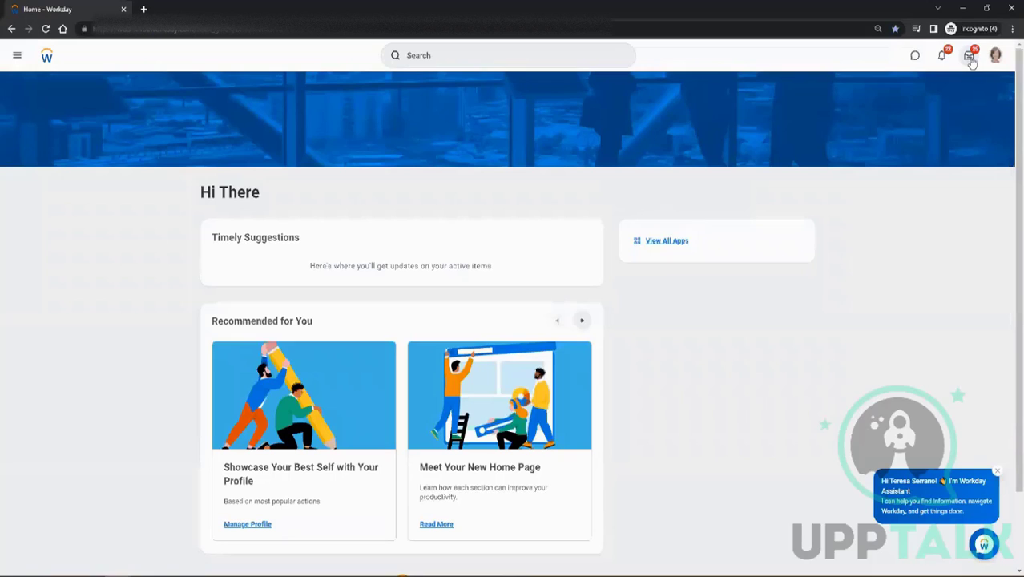
mouse_move(967, 54)
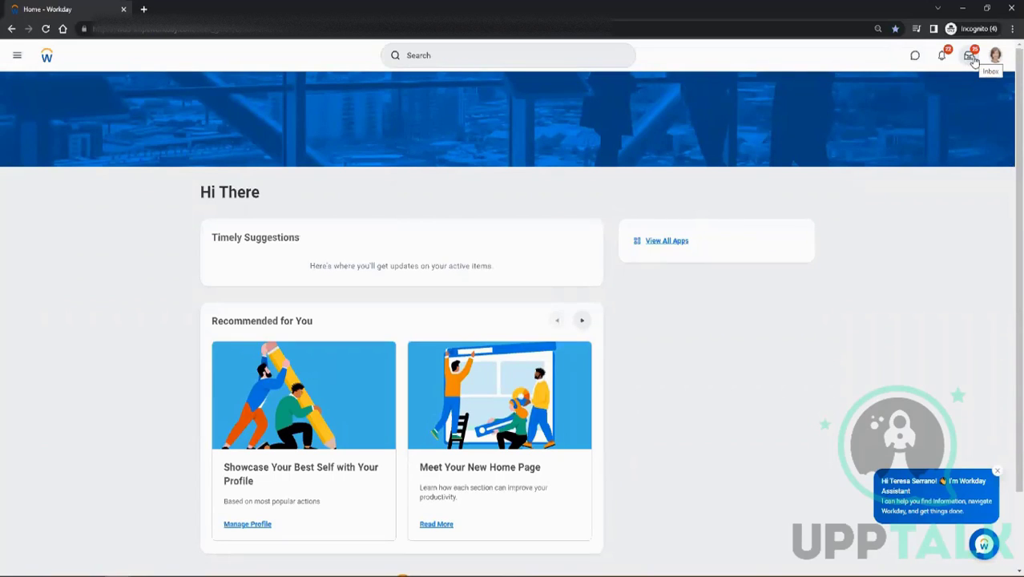
Open the inbox, review the Supplier Accounts Match Exception task, and return to the task list
left_click(968, 54)
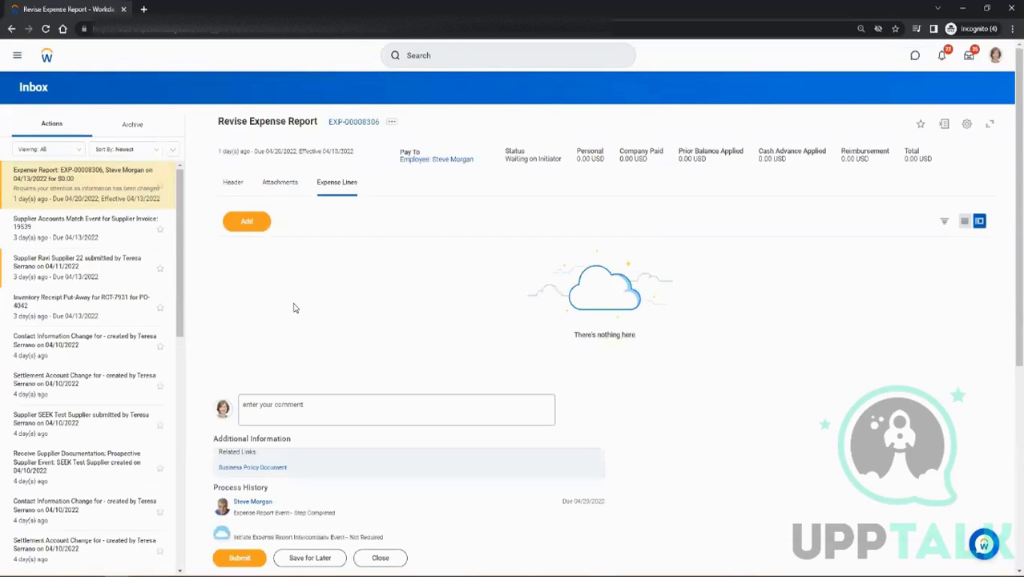
scroll("down", 3)
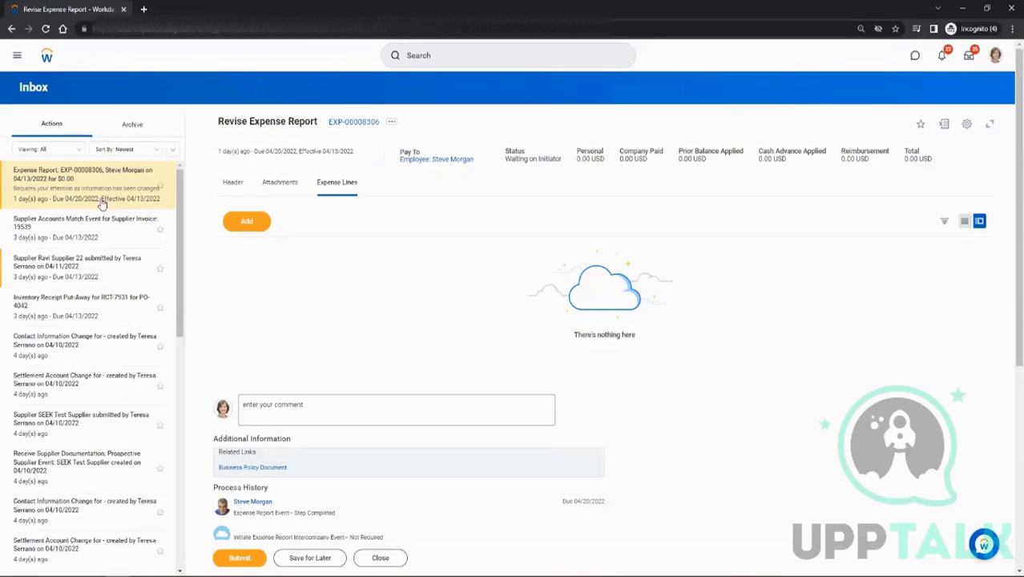
mouse_move(80, 227)
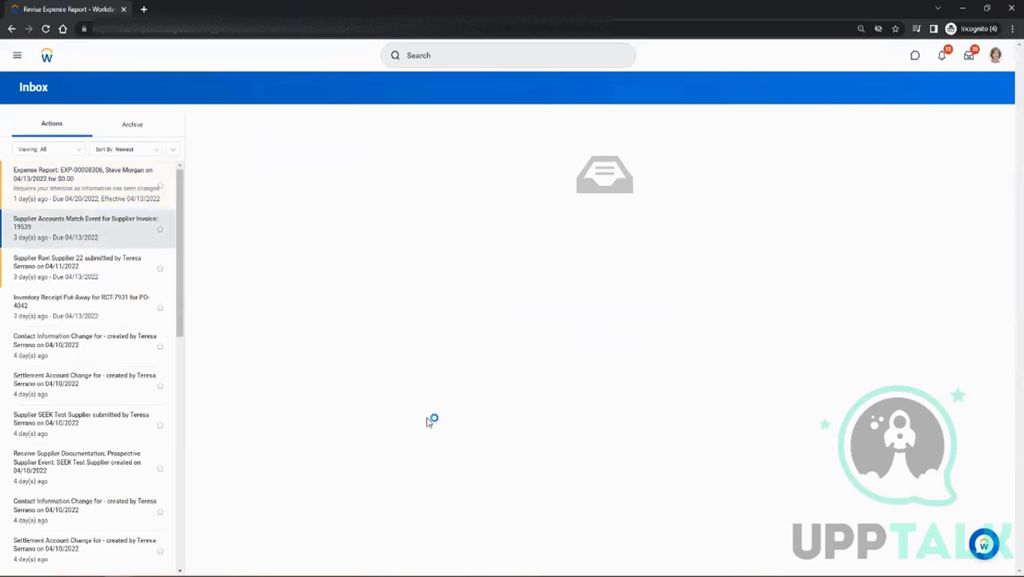
left_click(85, 223)
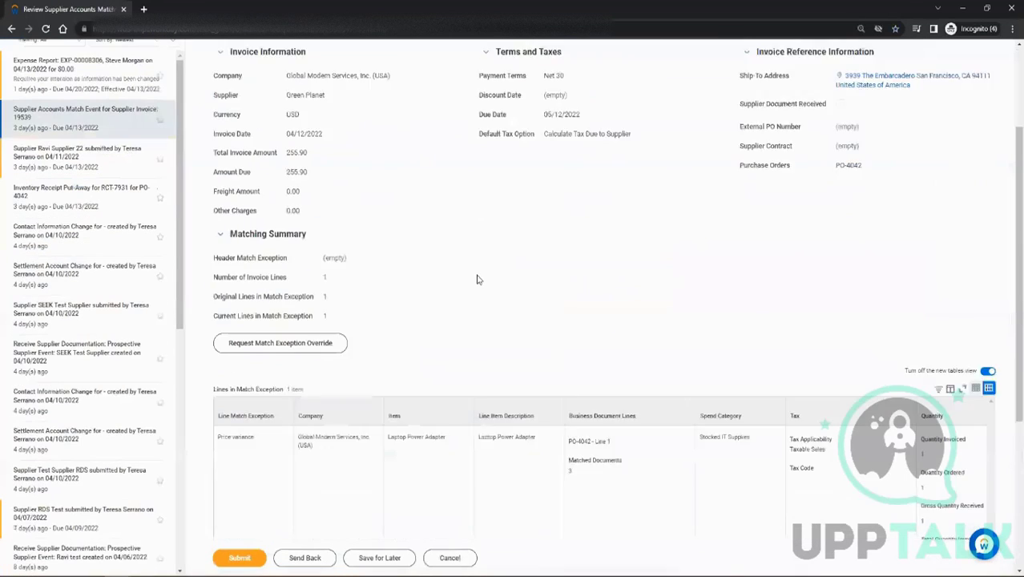
scroll("down", 3)
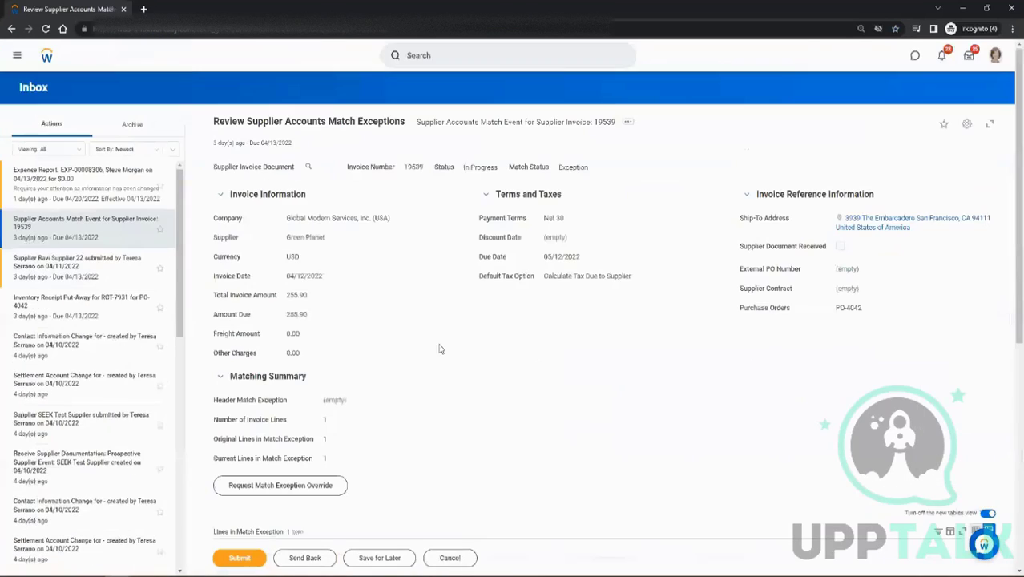
left_click(81, 301)
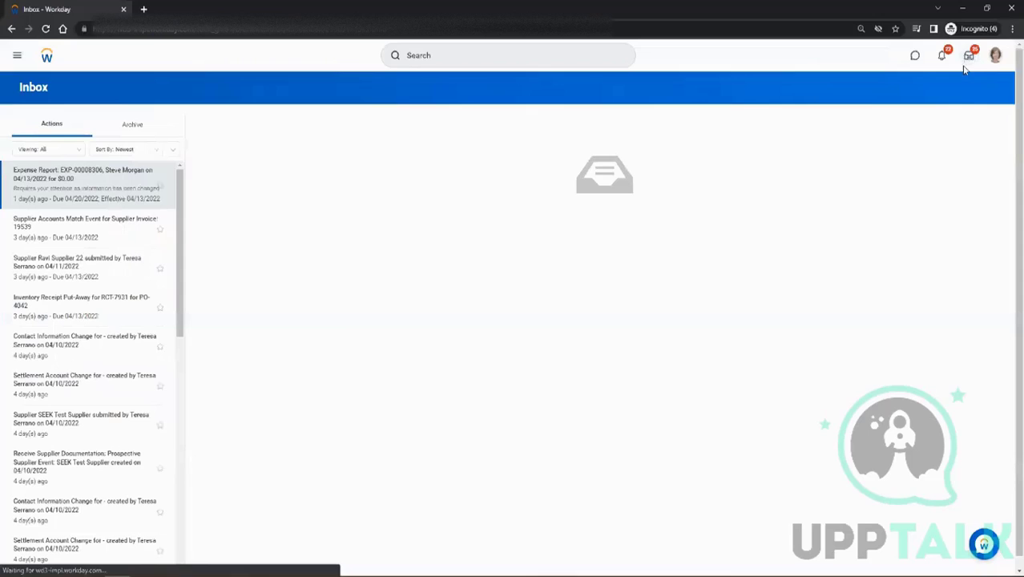
left_click(85, 173)
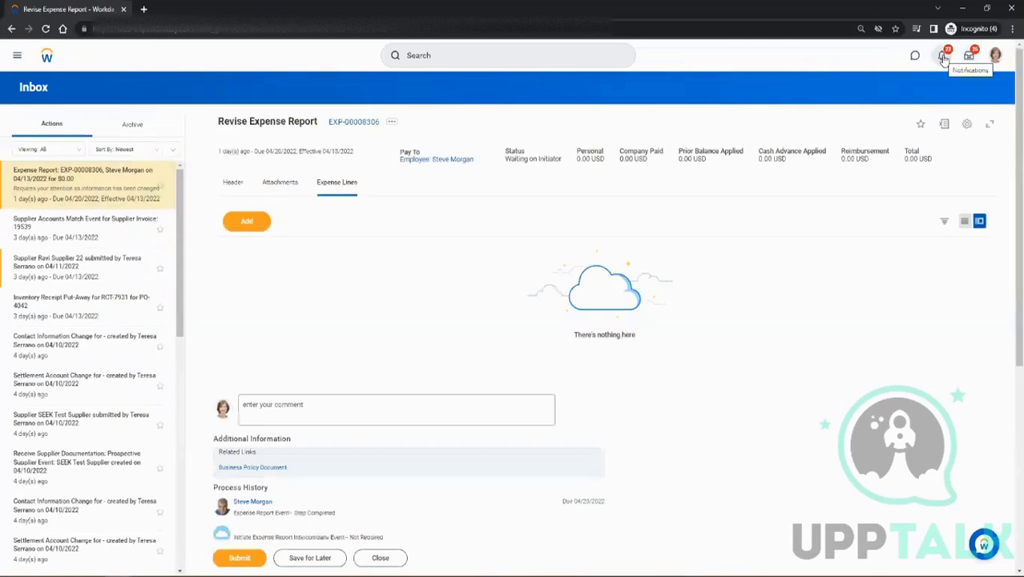
View the latest Document Available notification for the supplier payment report, then return home
left_click(942, 54)
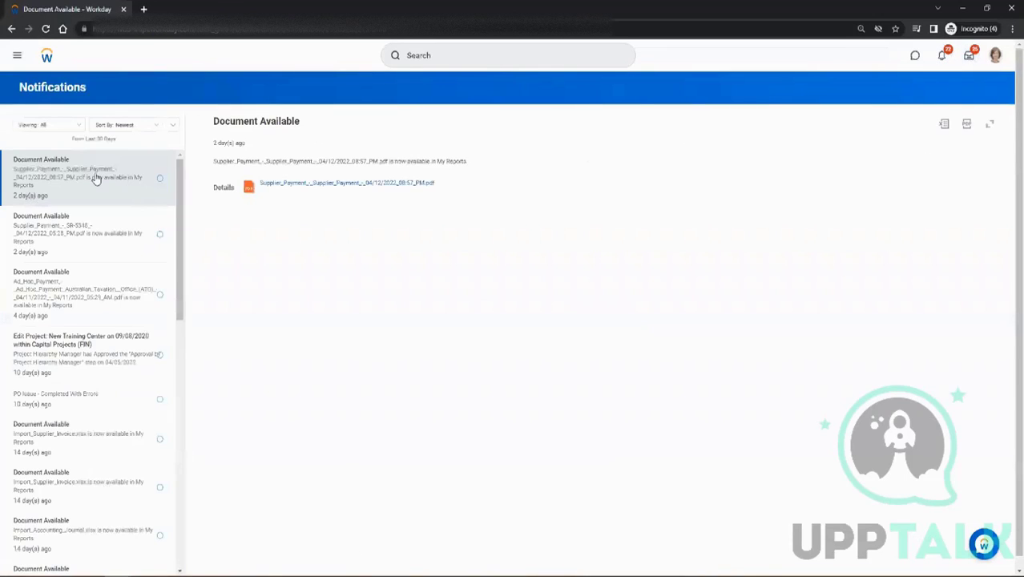
mouse_move(90, 274)
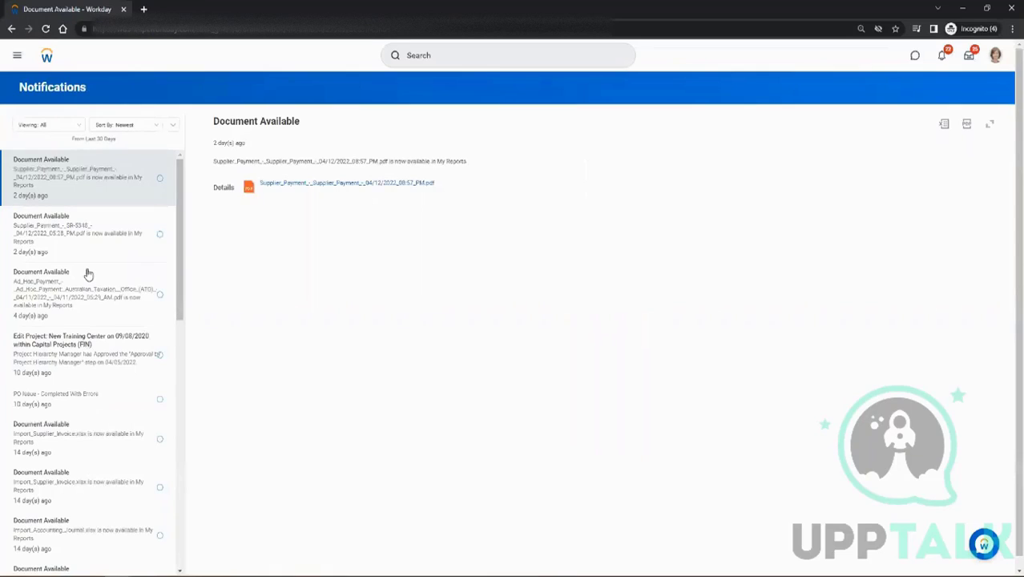
mouse_move(173, 196)
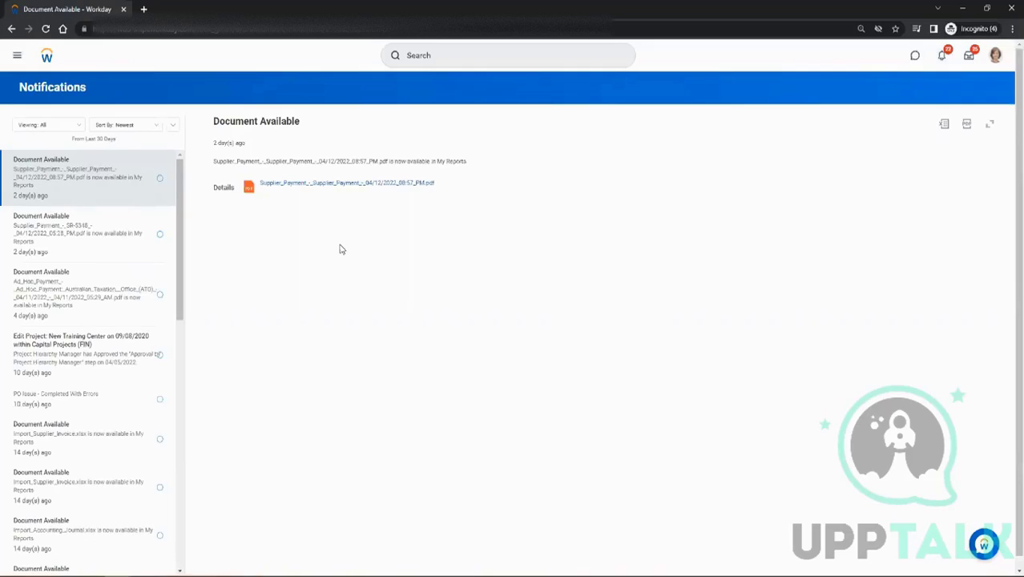
mouse_move(336, 250)
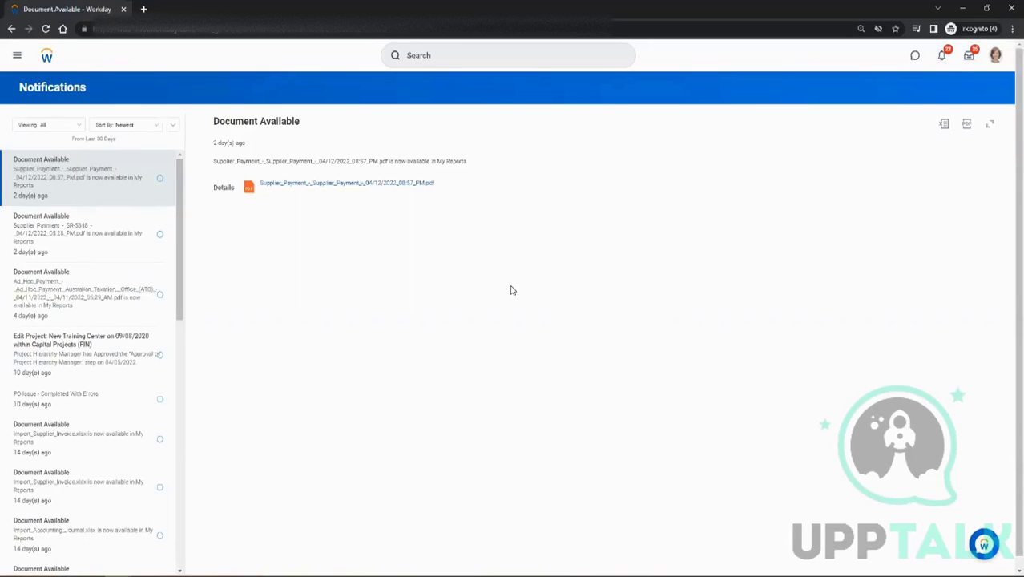
mouse_move(414, 248)
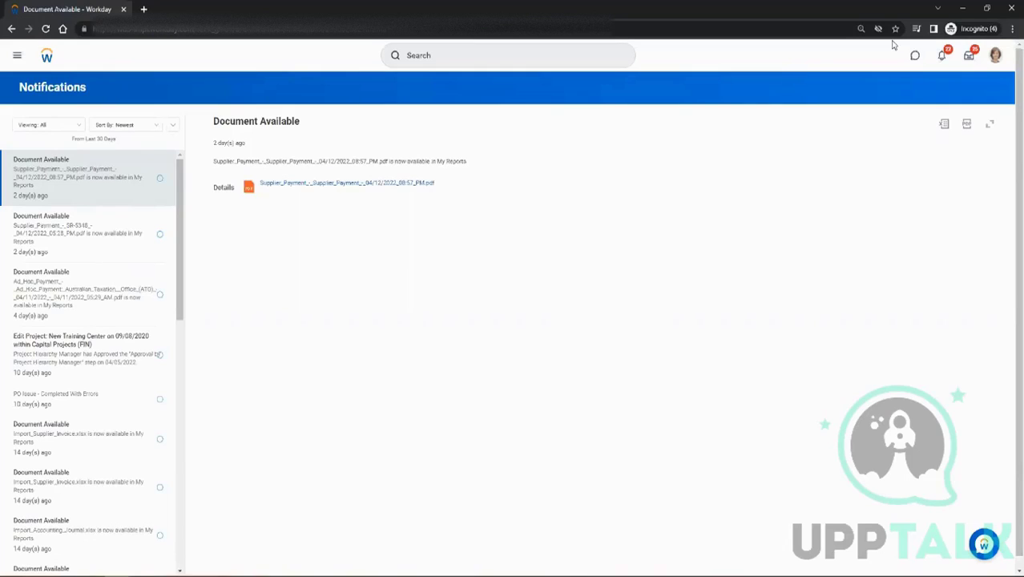
left_click(47, 54)
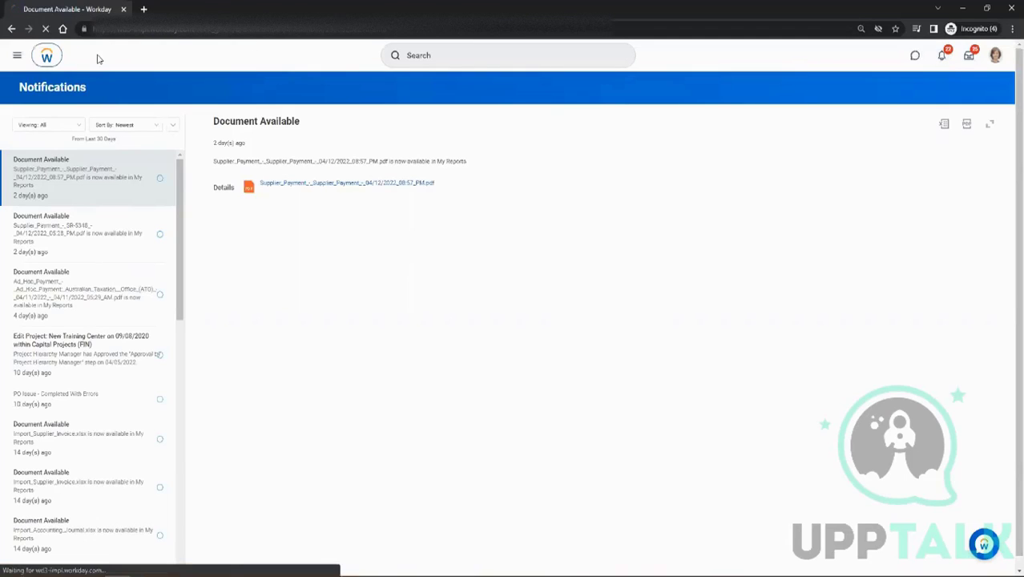
left_click(46, 55)
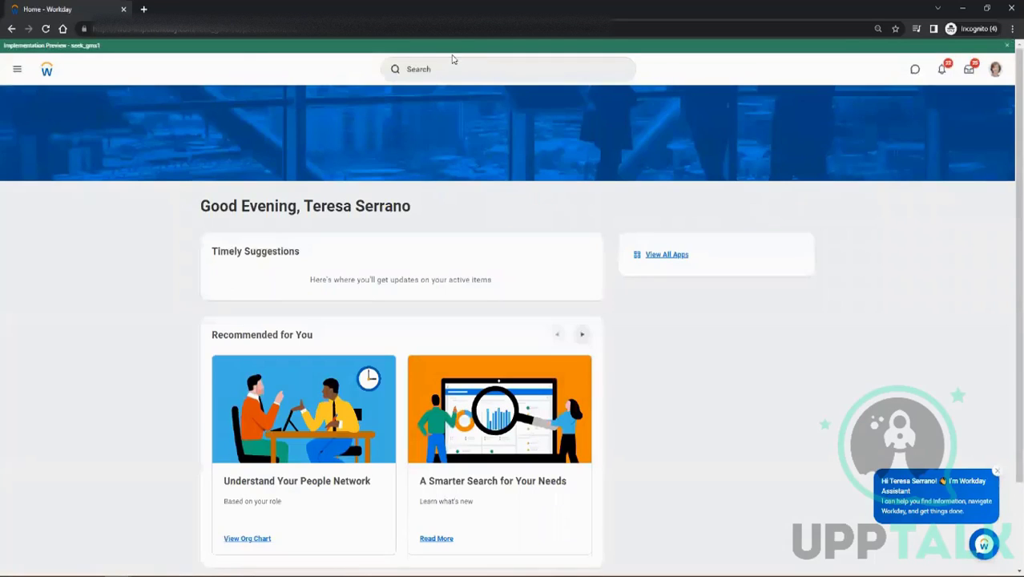
left_click(504, 68)
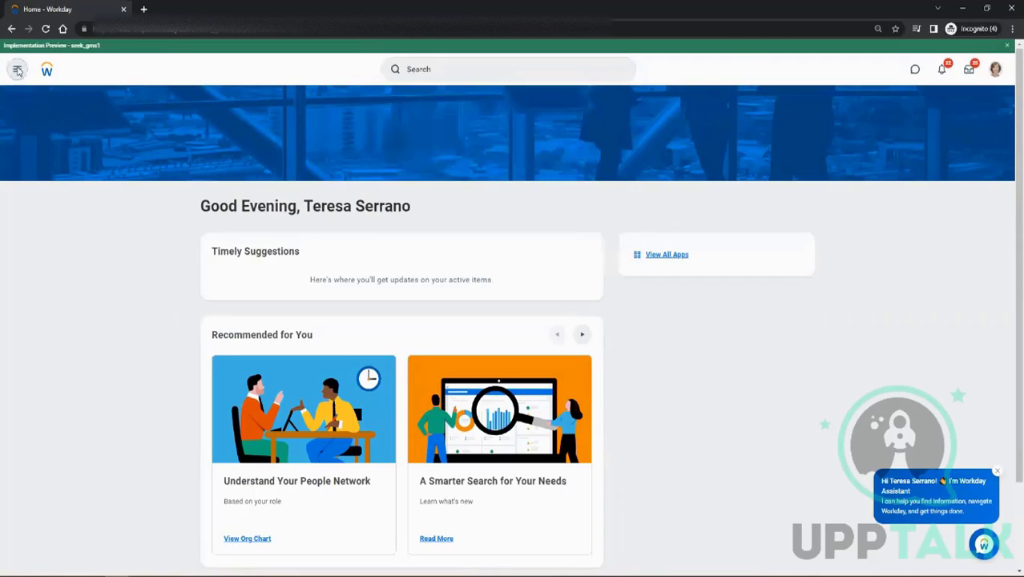
left_click(16, 69)
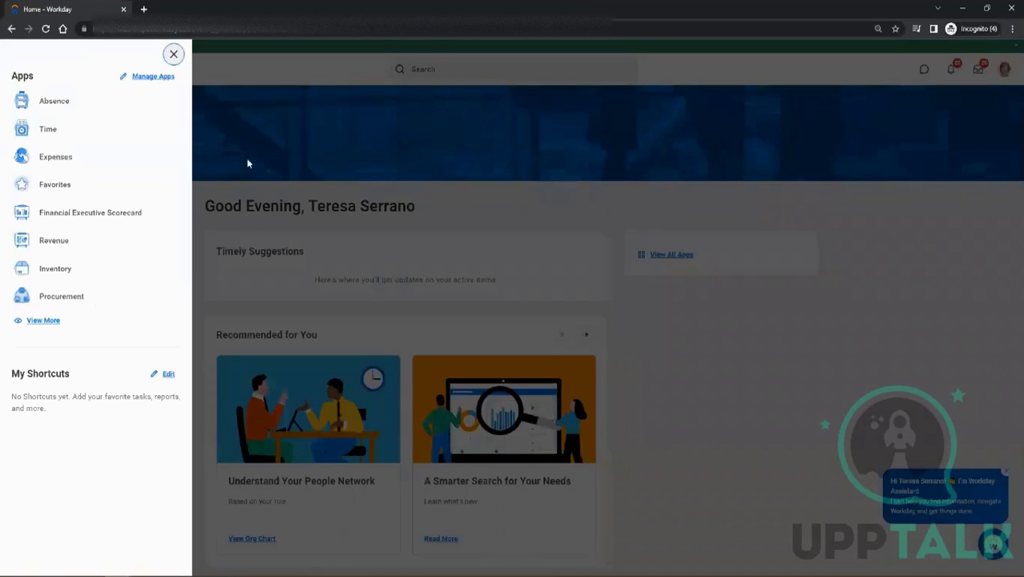
left_click(173, 55)
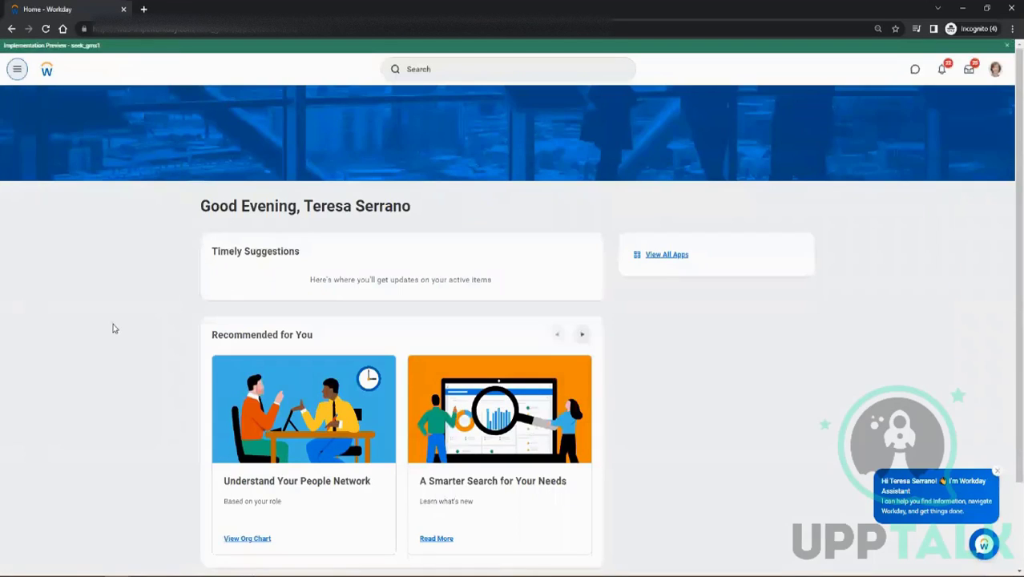
mouse_move(416, 173)
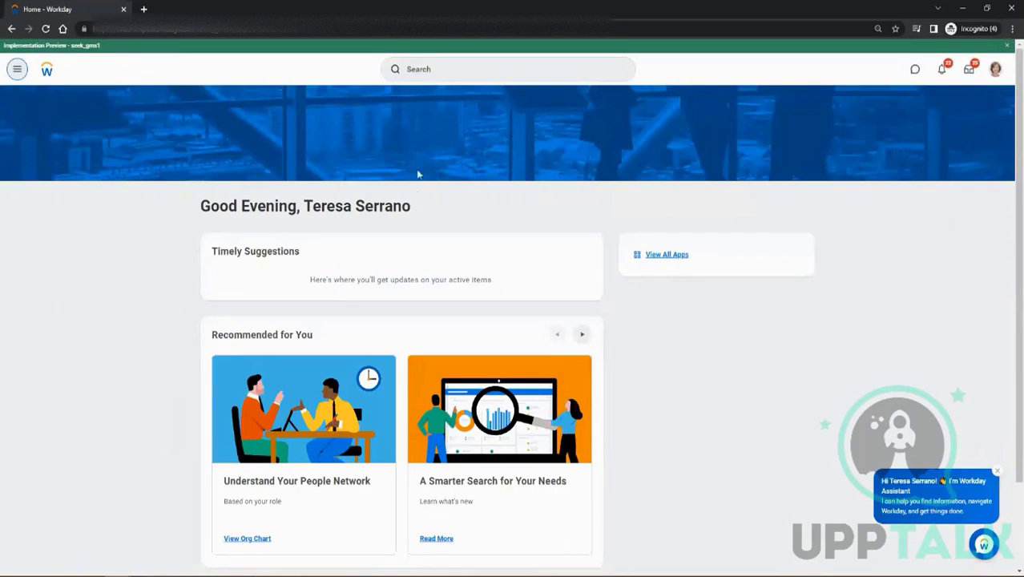
left_click(506, 68)
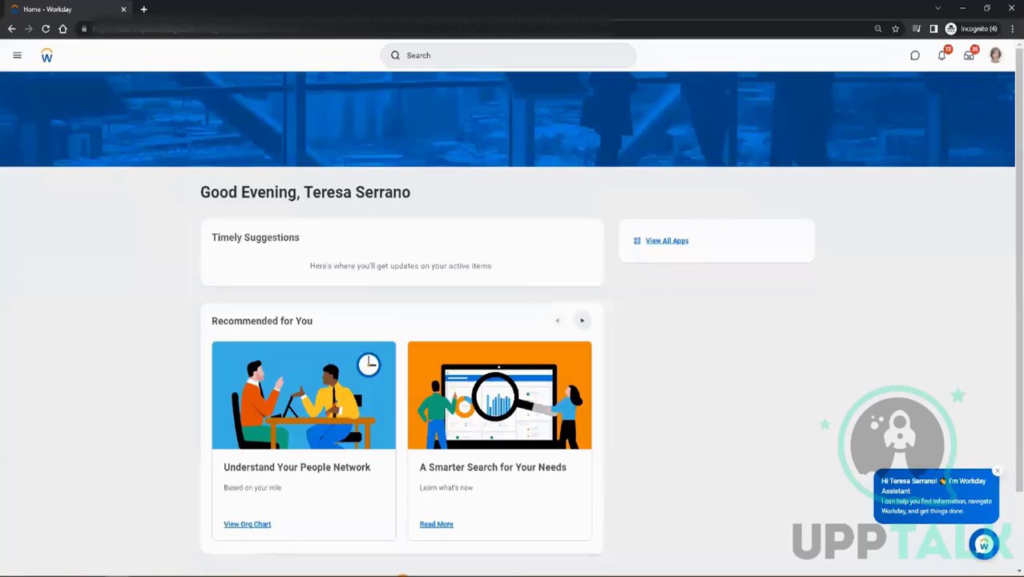
mouse_move(415, 76)
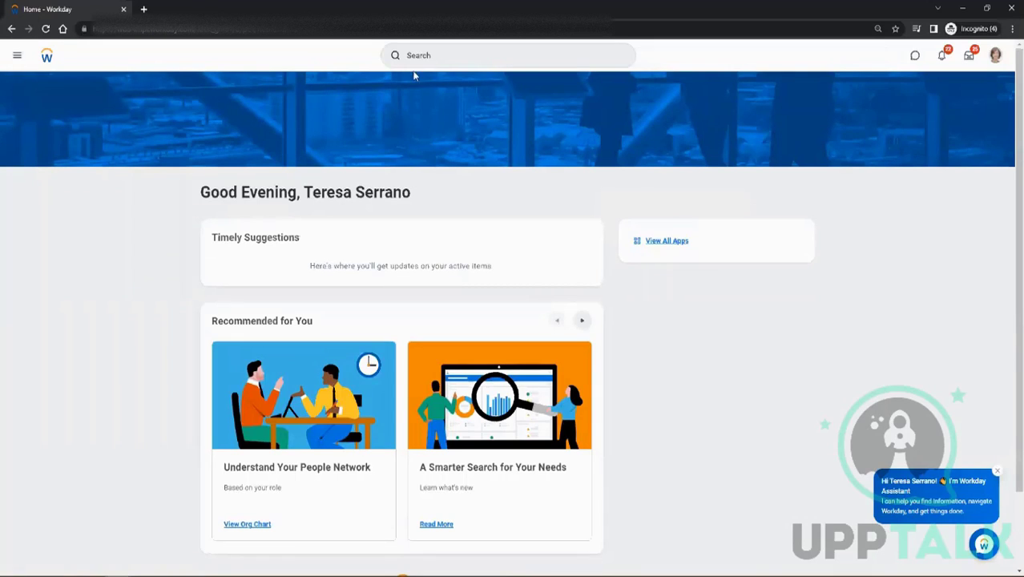
Search for 'create report' and bring the Create Custom Report task into view
type("creat")
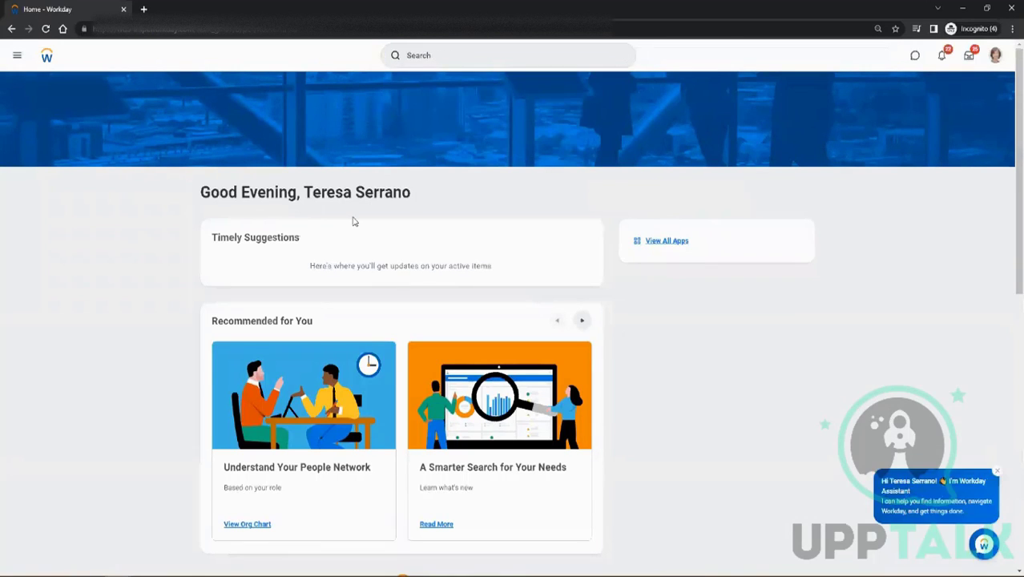
type("create report")
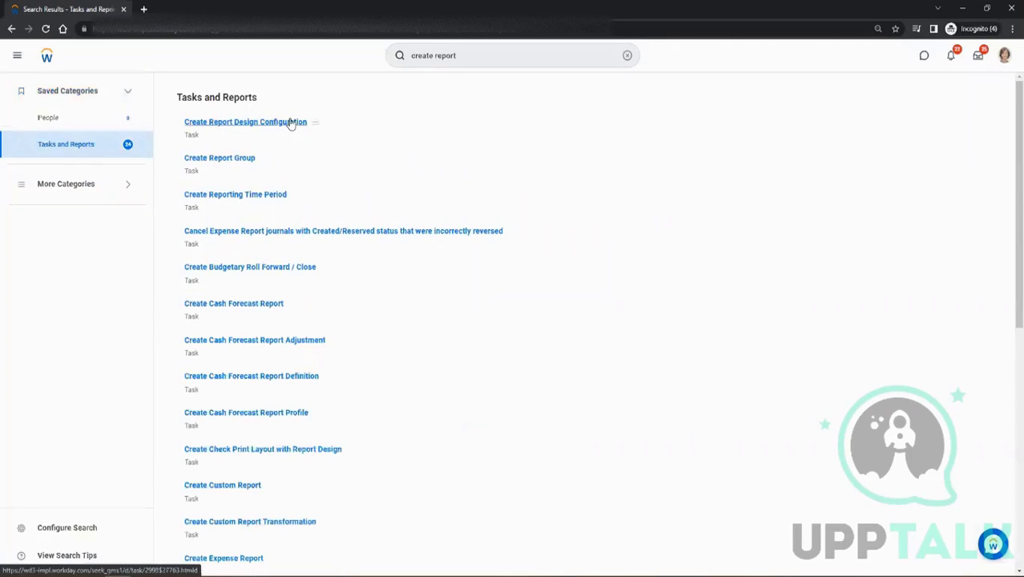
scroll("down", 3)
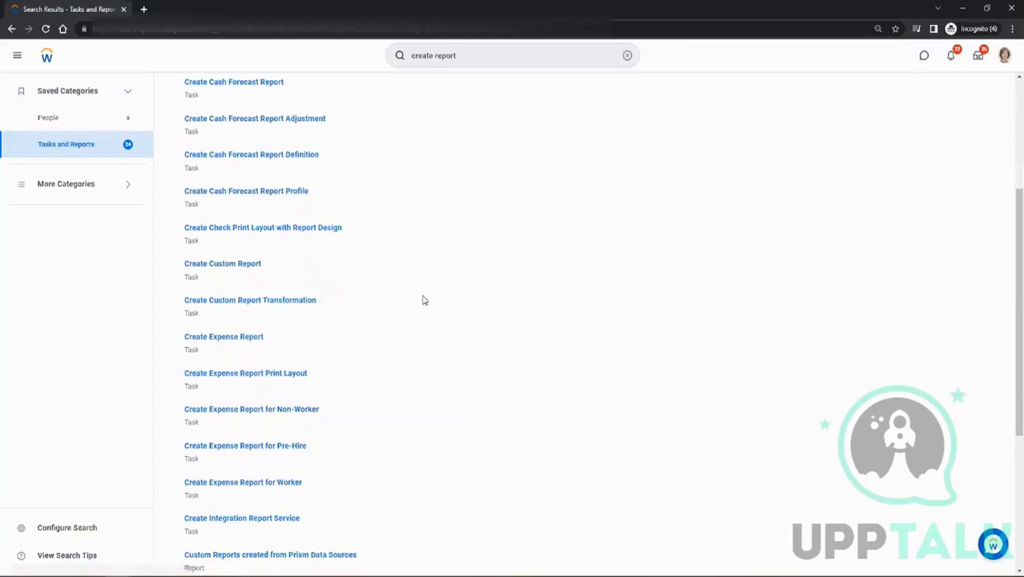
mouse_move(221, 263)
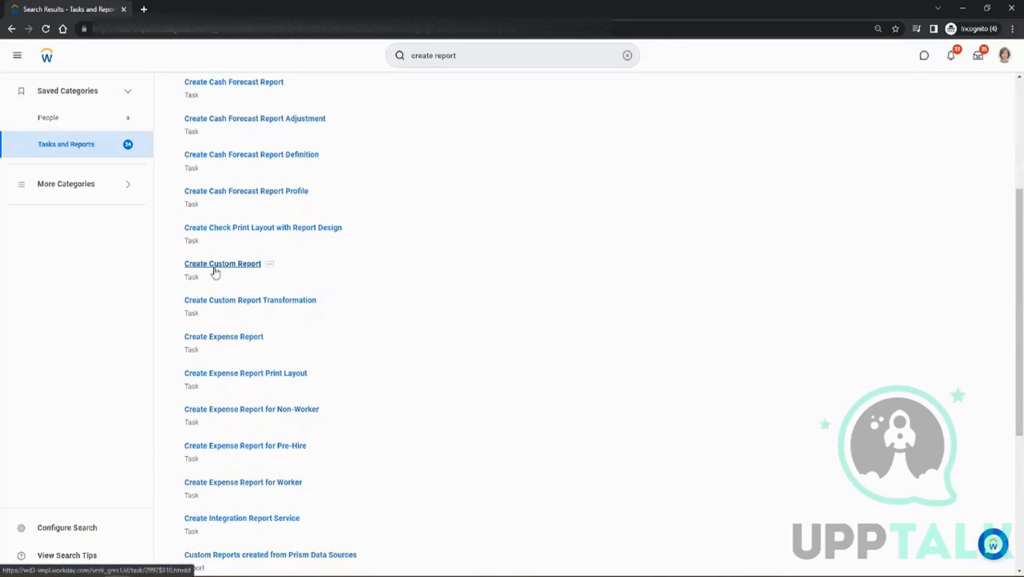
mouse_move(228, 269)
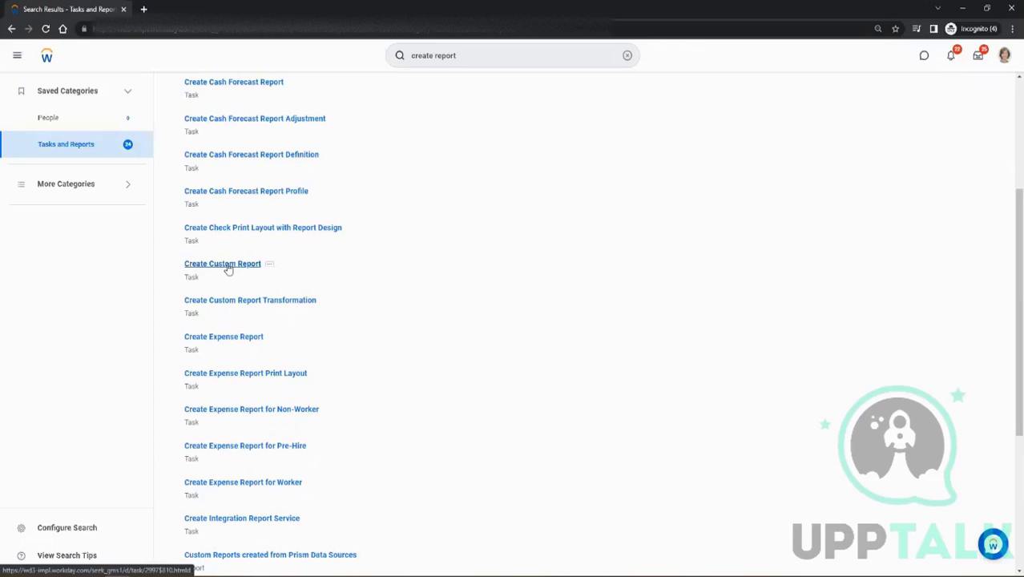
Start a new custom report and set its Report Type to Advanced
left_click(221, 263)
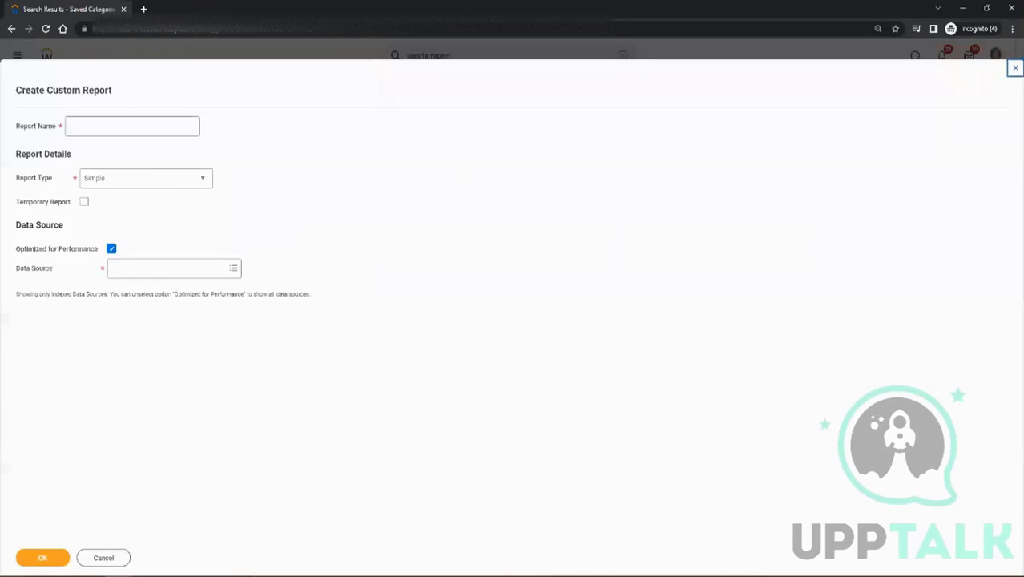
mouse_move(324, 173)
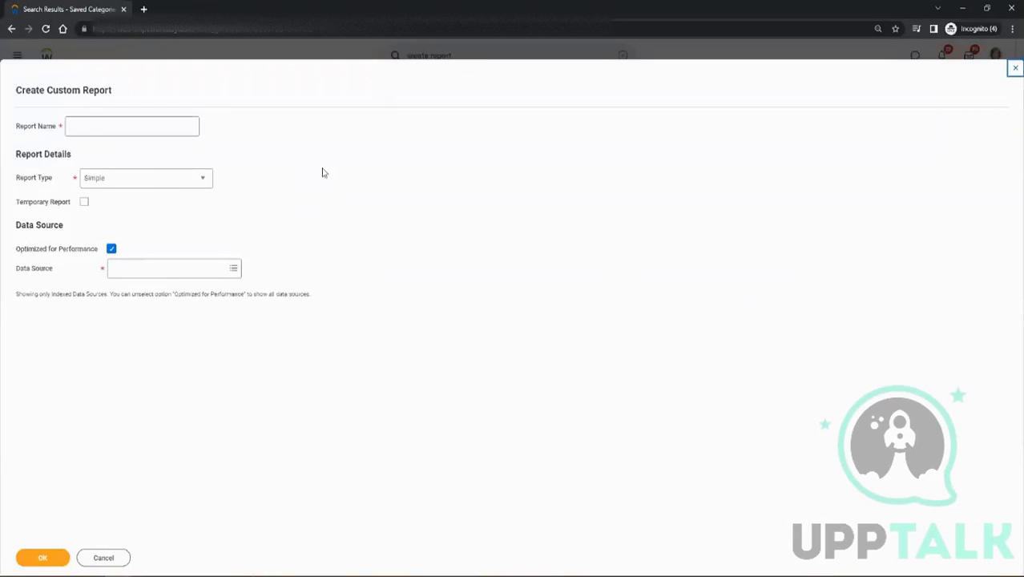
left_click(131, 124)
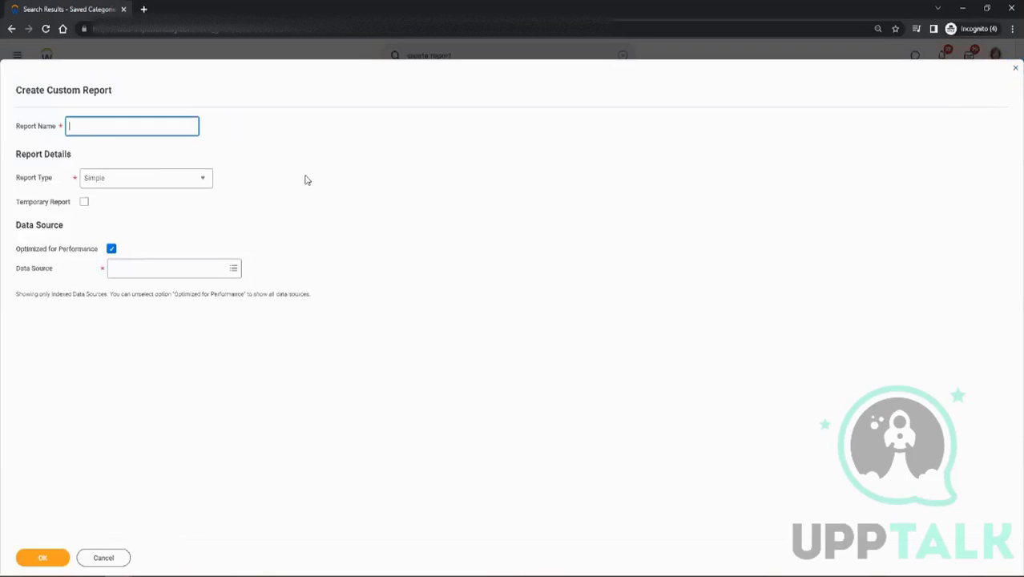
left_click(145, 176)
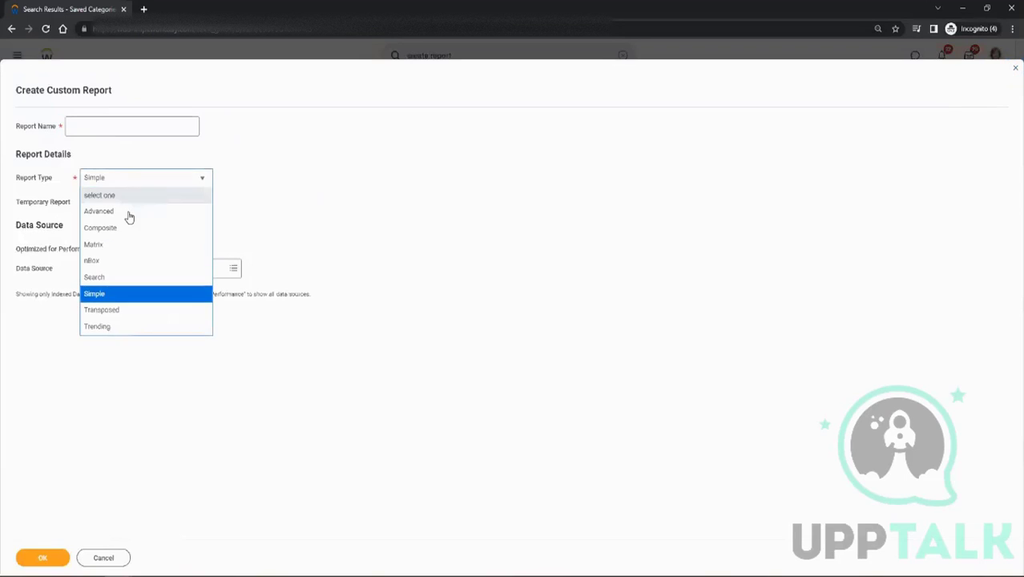
left_click(95, 293)
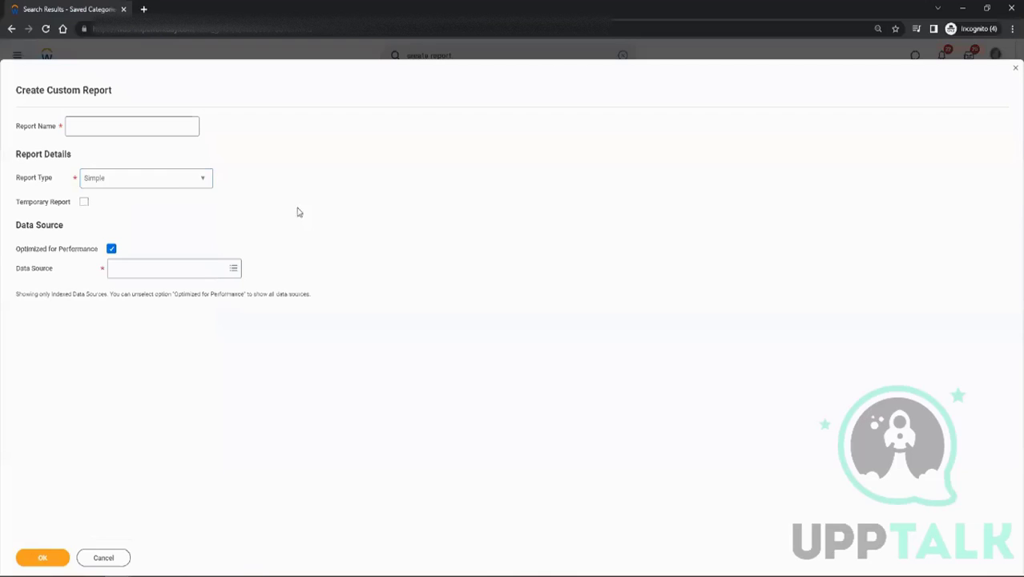
mouse_move(355, 196)
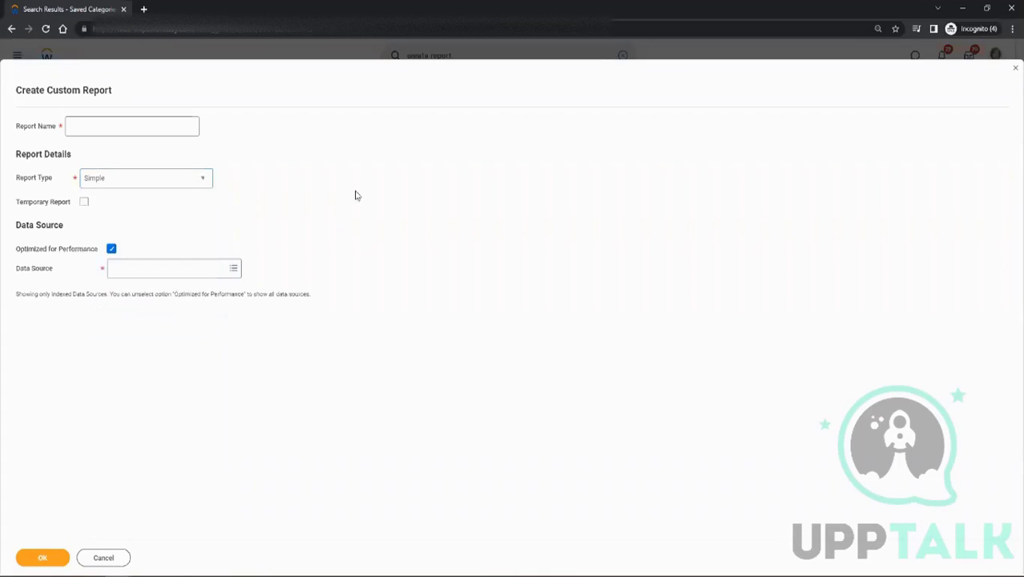
left_click(144, 176)
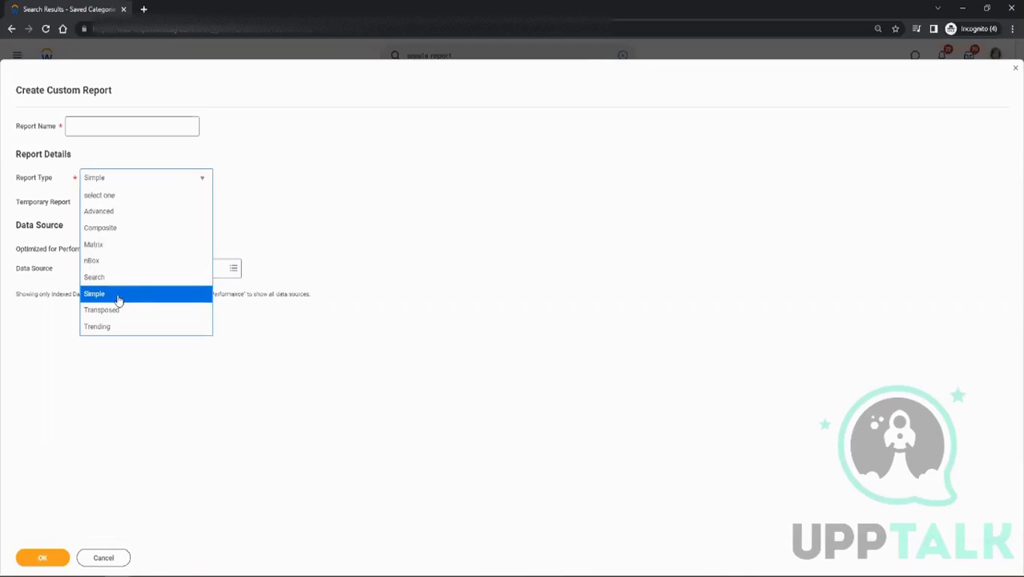
mouse_move(157, 301)
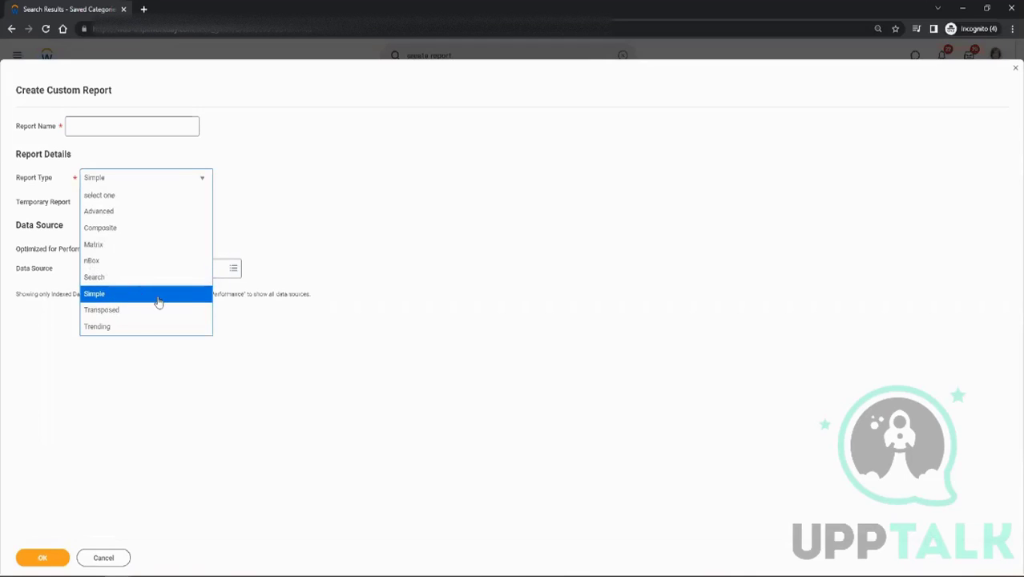
left_click(100, 211)
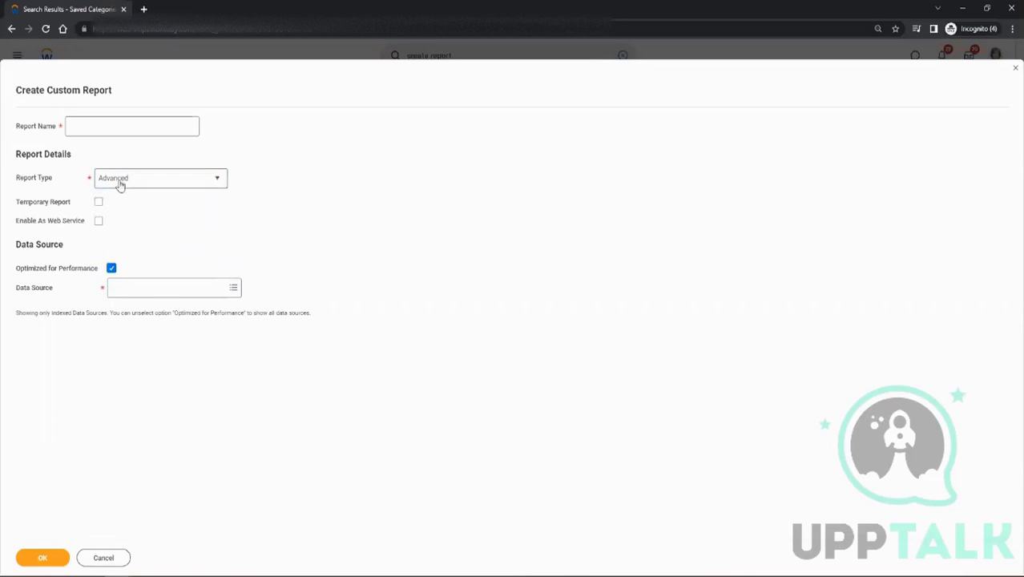
Browse the Data Source search, then cancel and discard the unsaved custom report
left_click(173, 286)
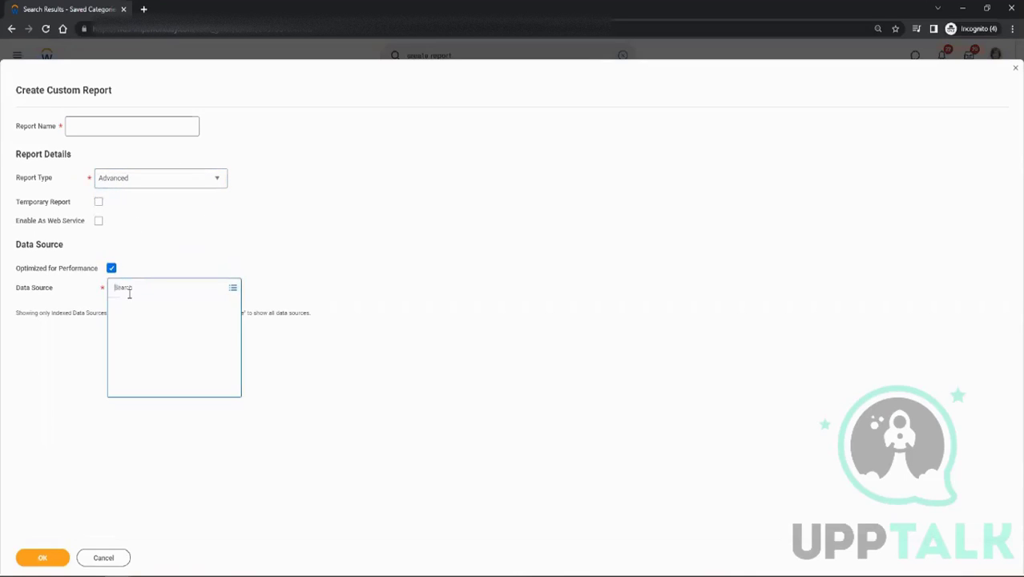
left_click(312, 452)
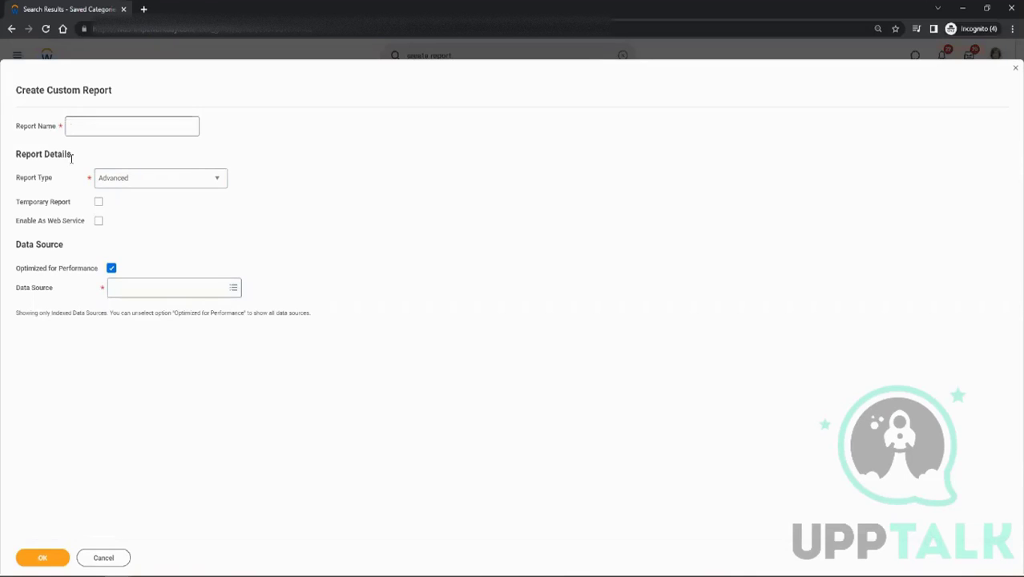
left_click(131, 125)
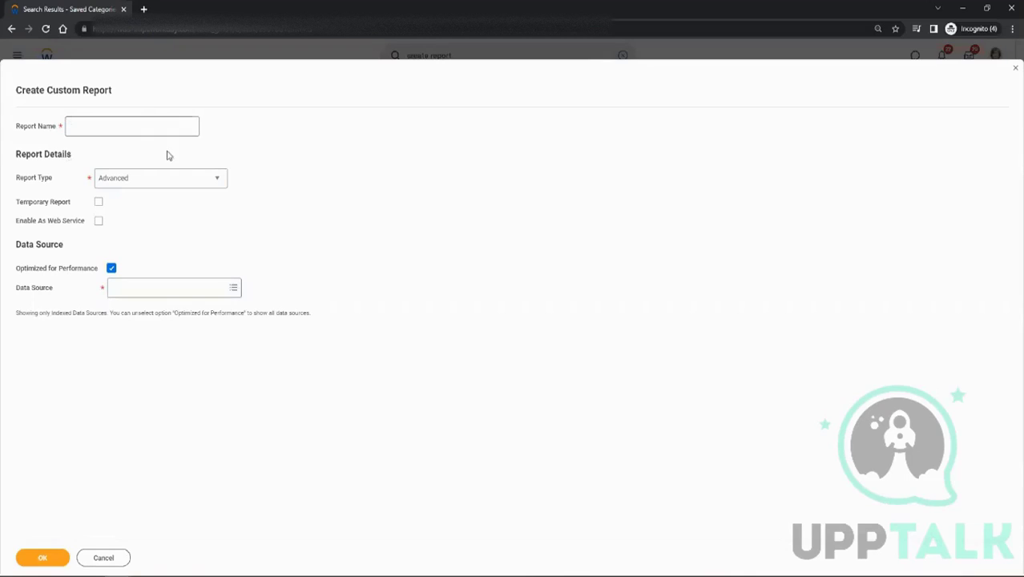
mouse_move(205, 230)
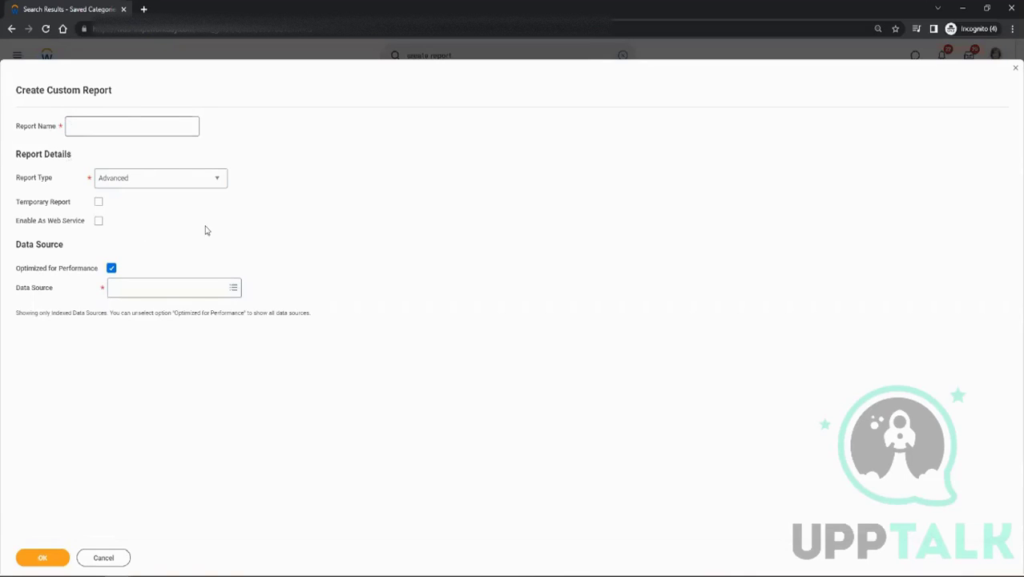
left_click(173, 287)
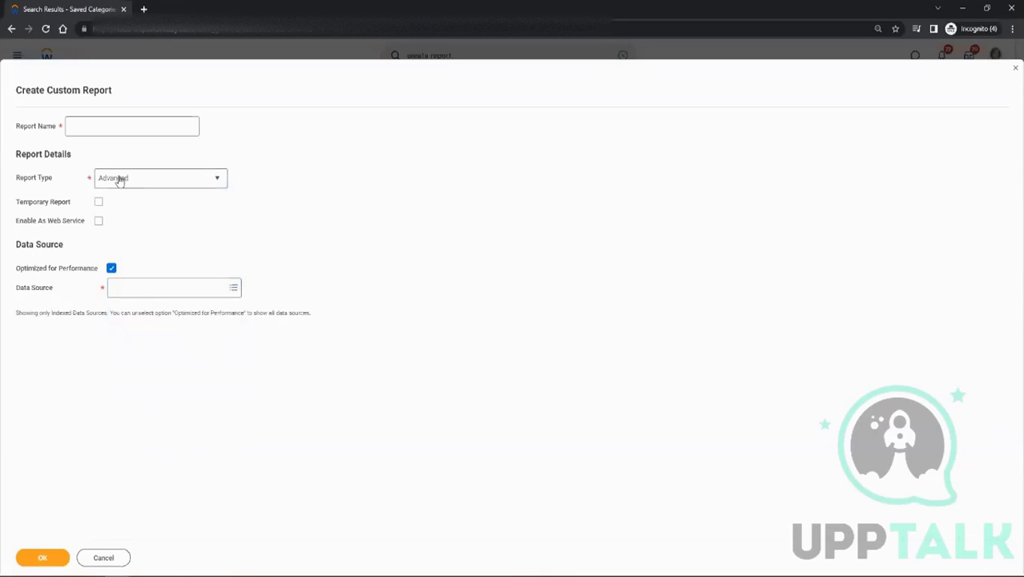
left_click(132, 125)
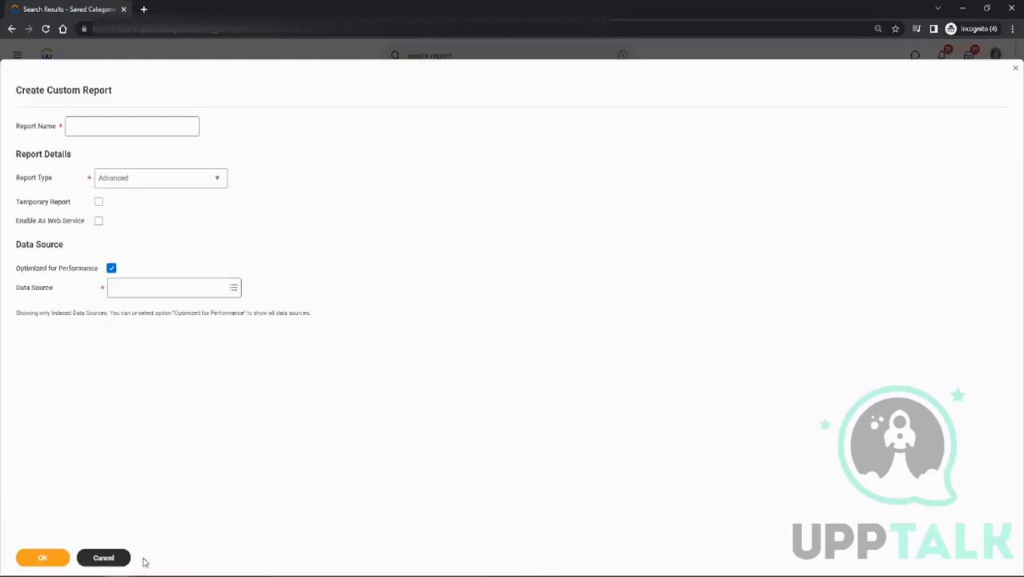
left_click(102, 558)
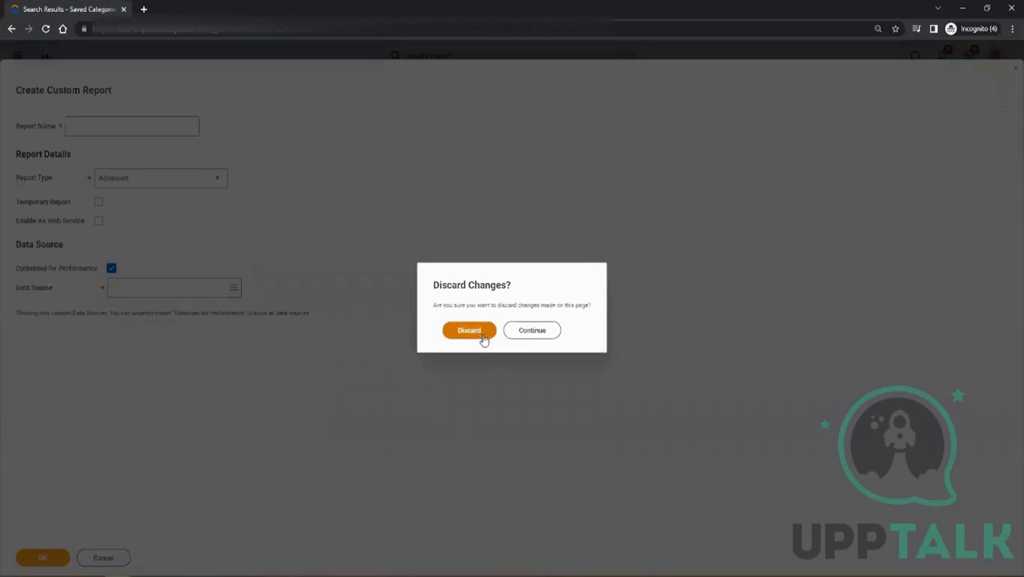
left_click(468, 330)
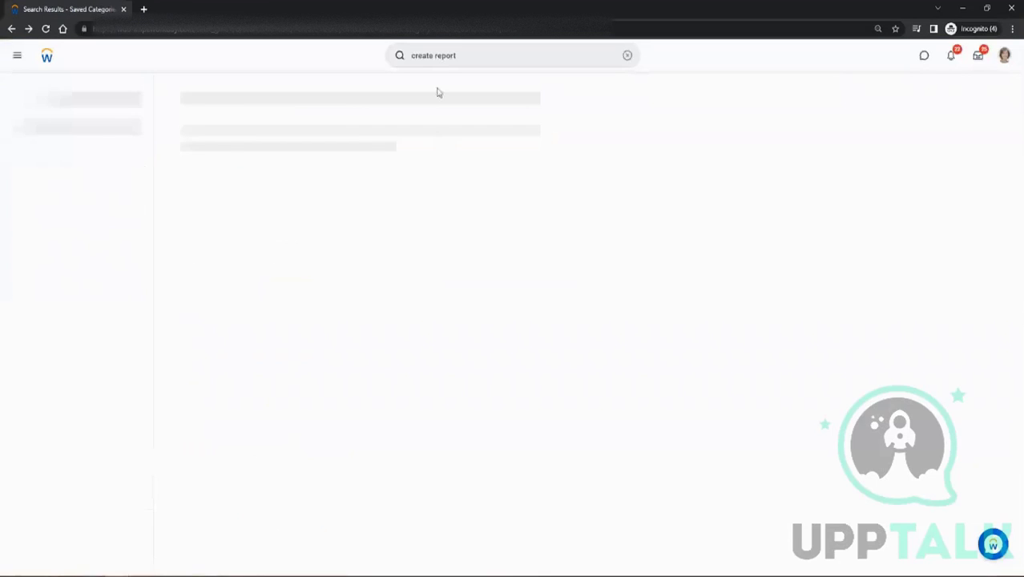